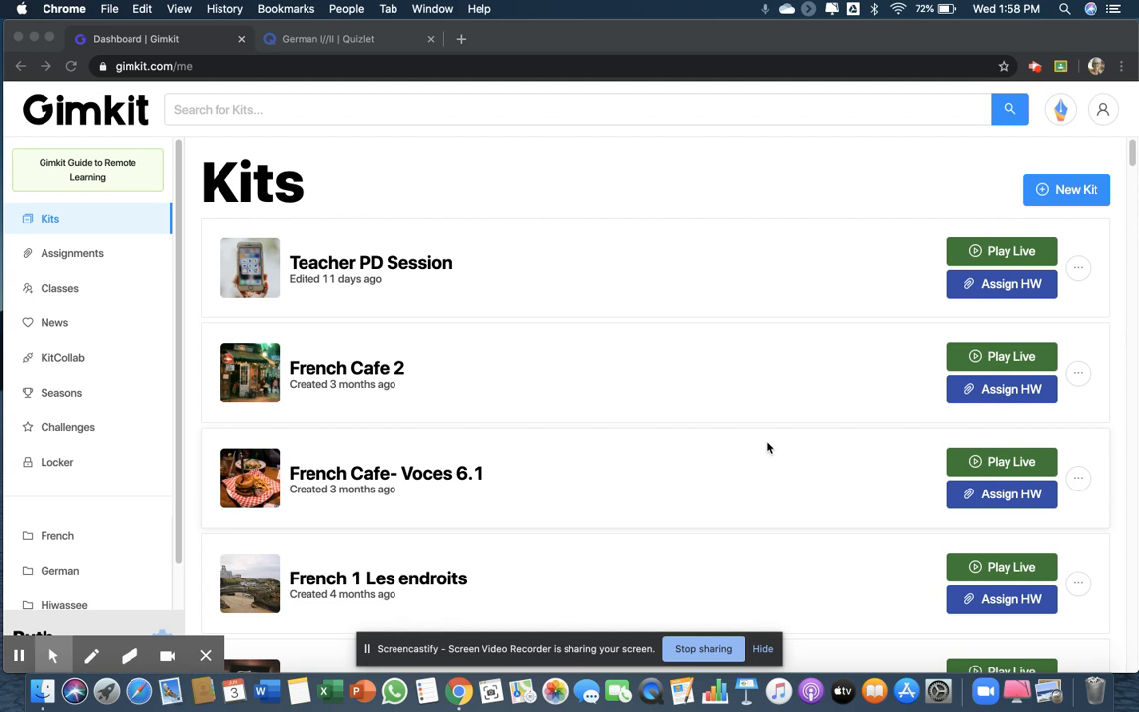
mouse_move(755, 372)
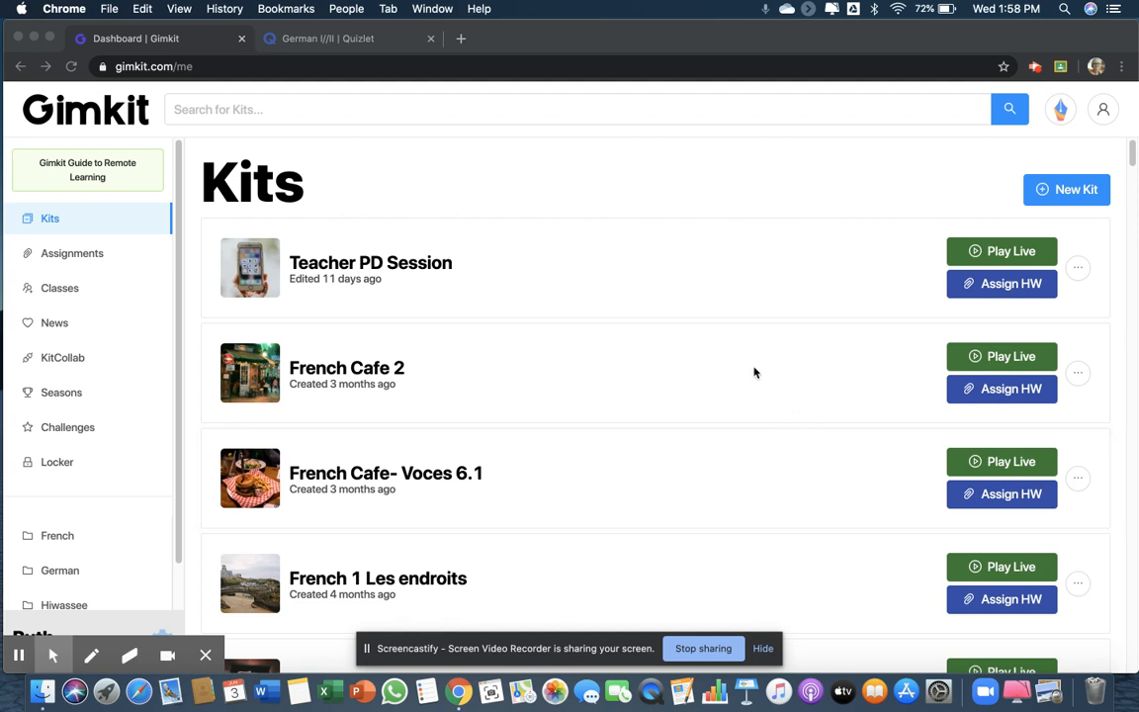
mouse_move(109, 109)
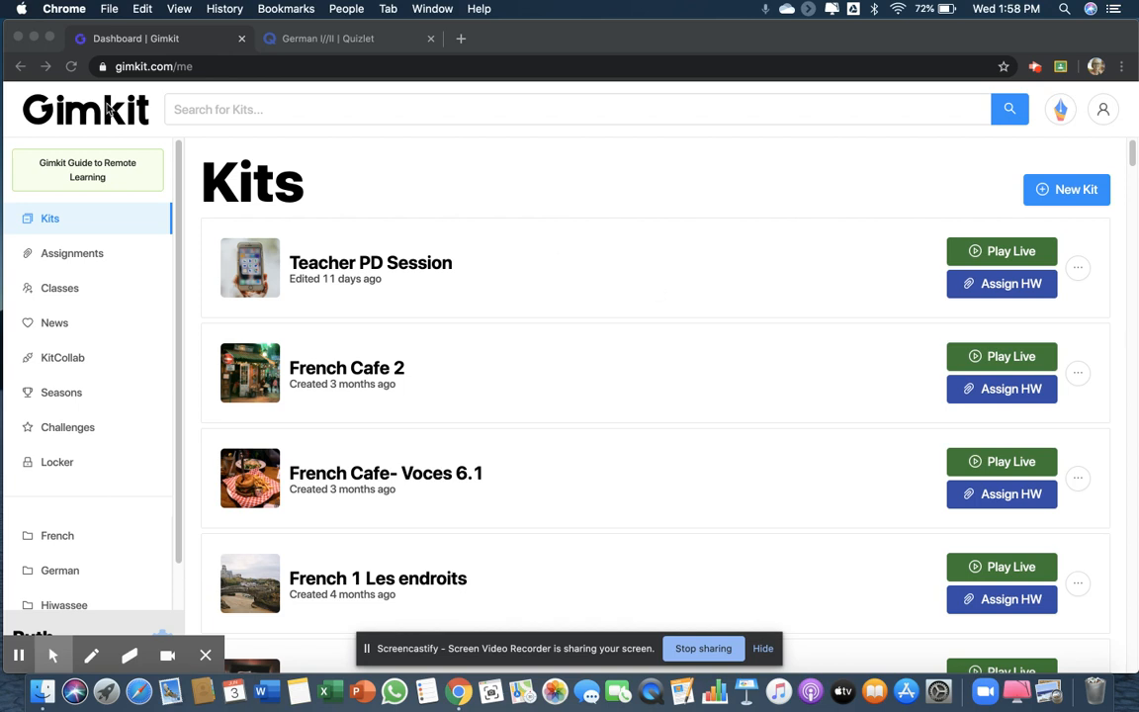
mouse_move(975, 146)
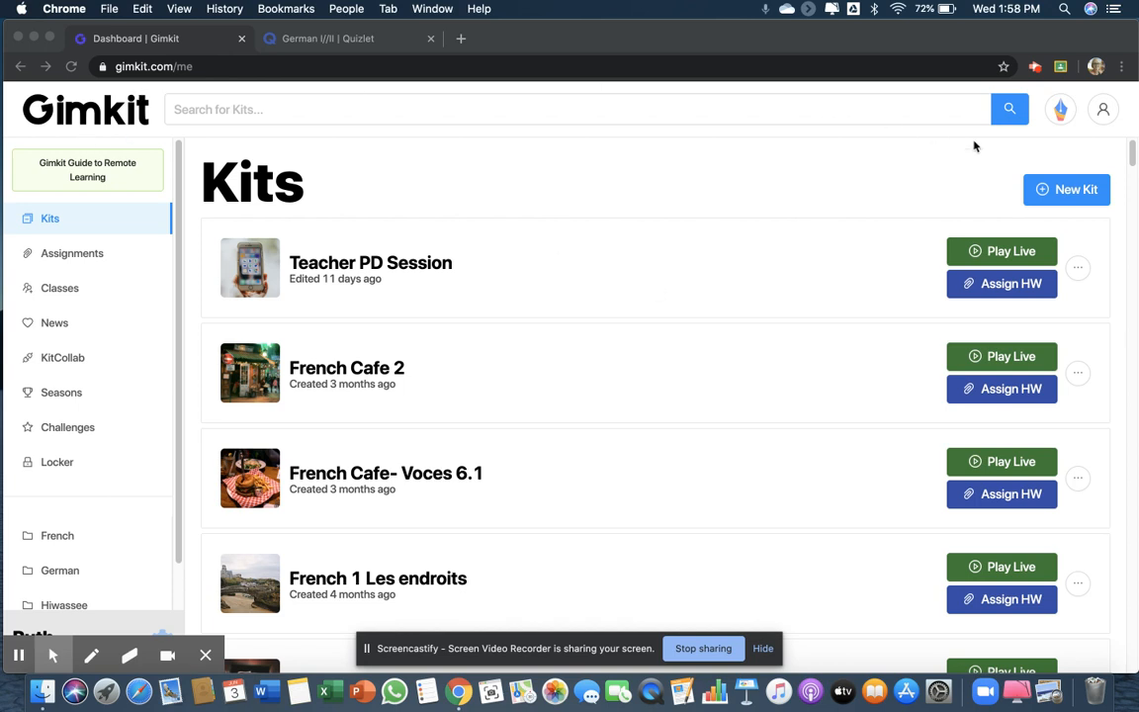
mouse_move(1068, 189)
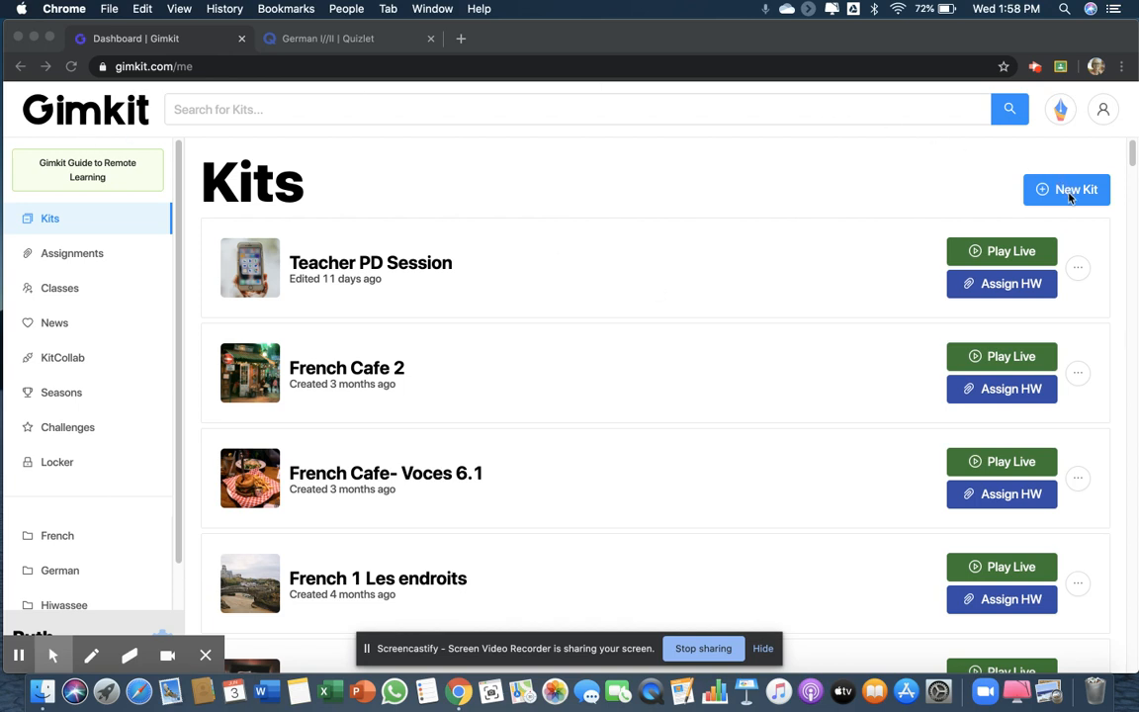
- Begin a new kit and name it 'German School Supplies'
scroll("down", 3)
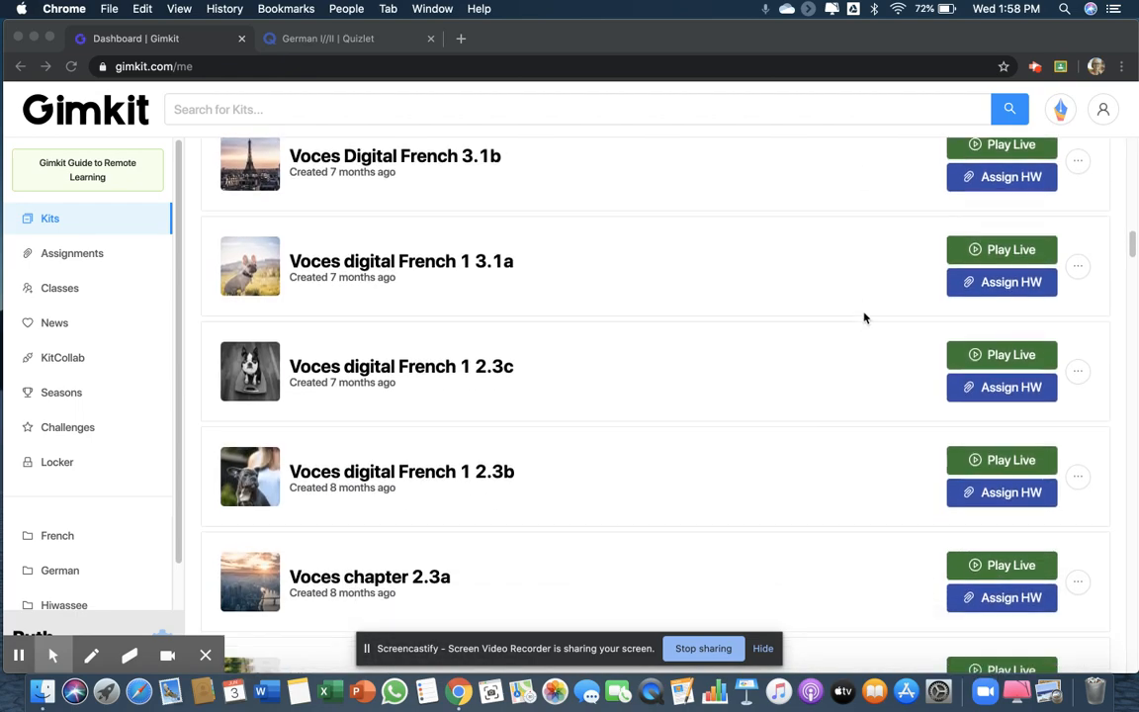
scroll("down", 3)
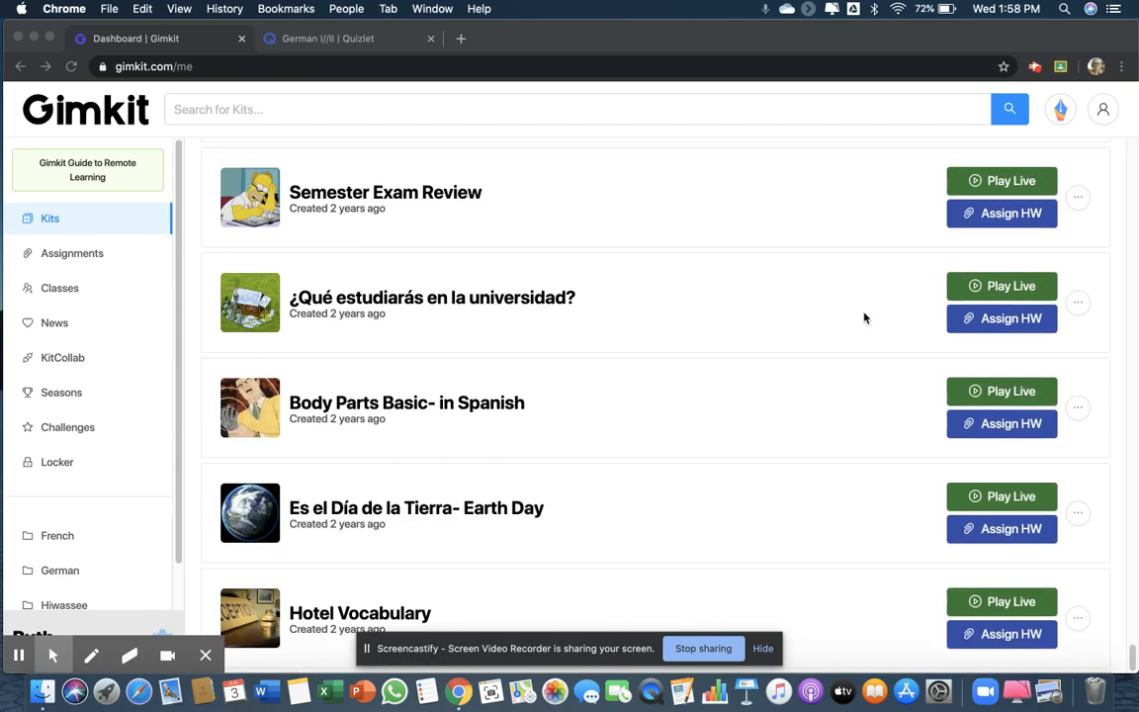
scroll("down", 3)
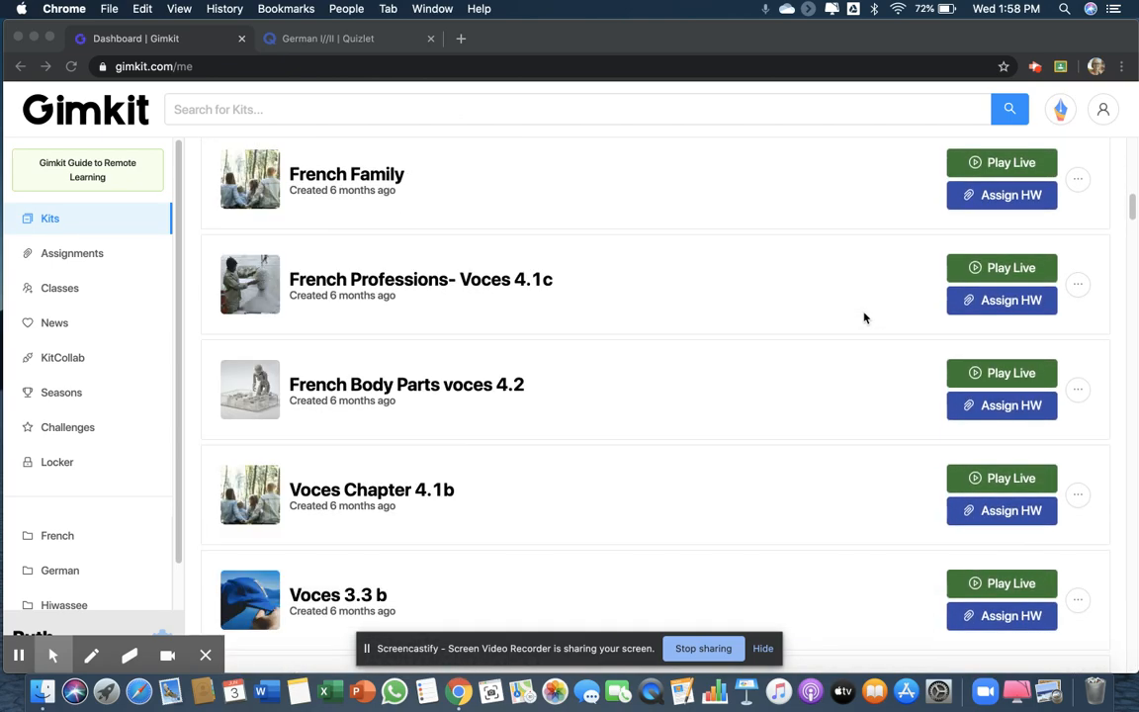
scroll("up", 3)
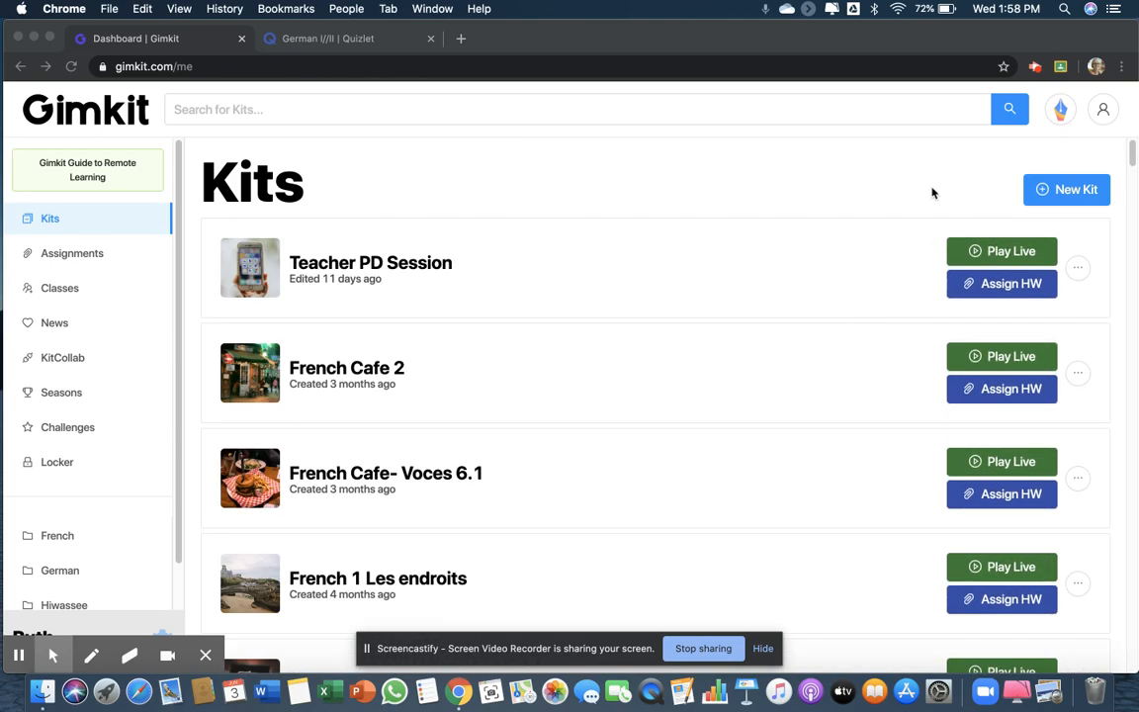
mouse_move(941, 178)
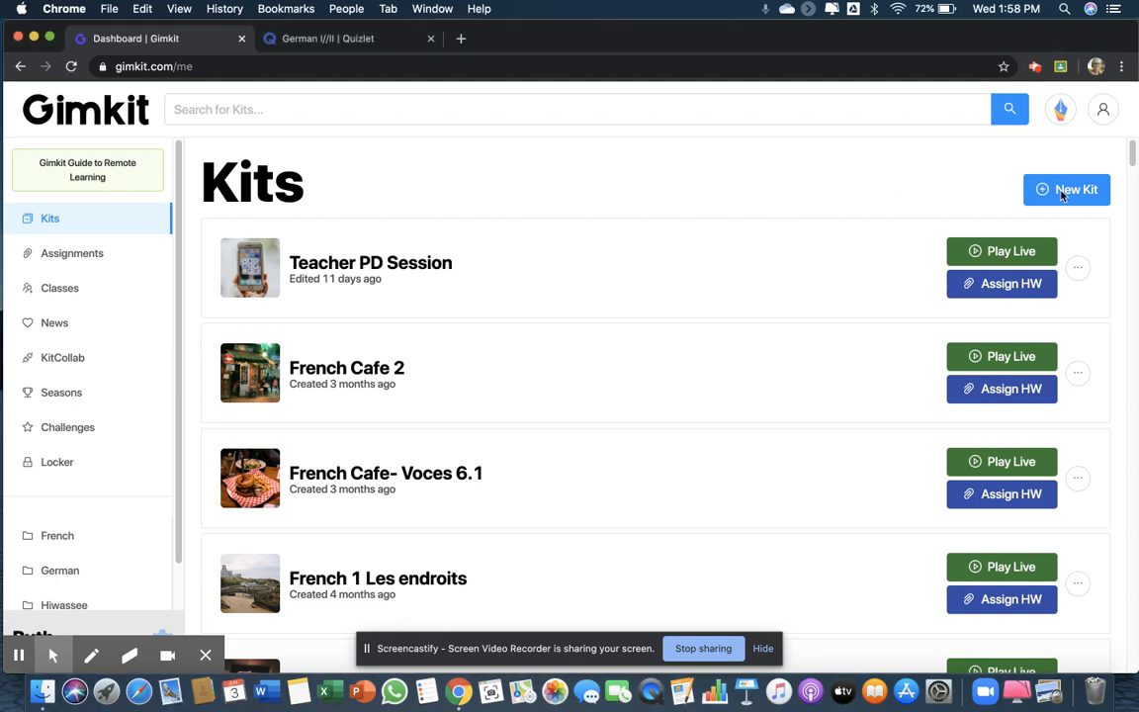
left_click(1076, 190)
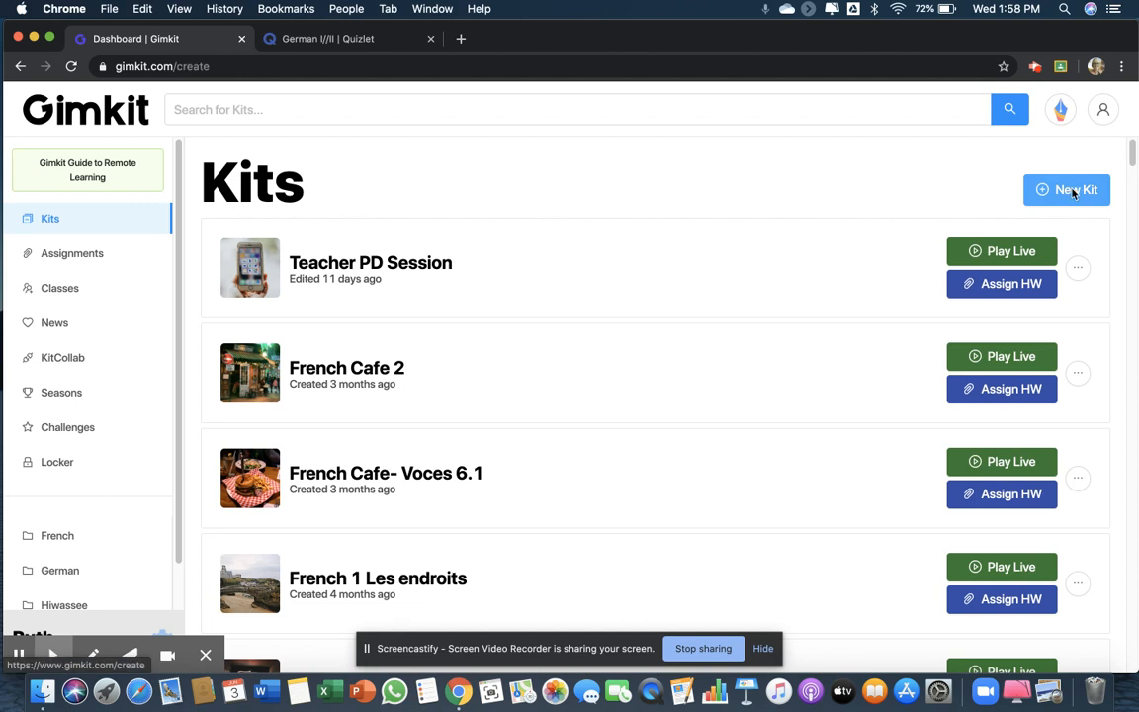
left_click(1066, 189)
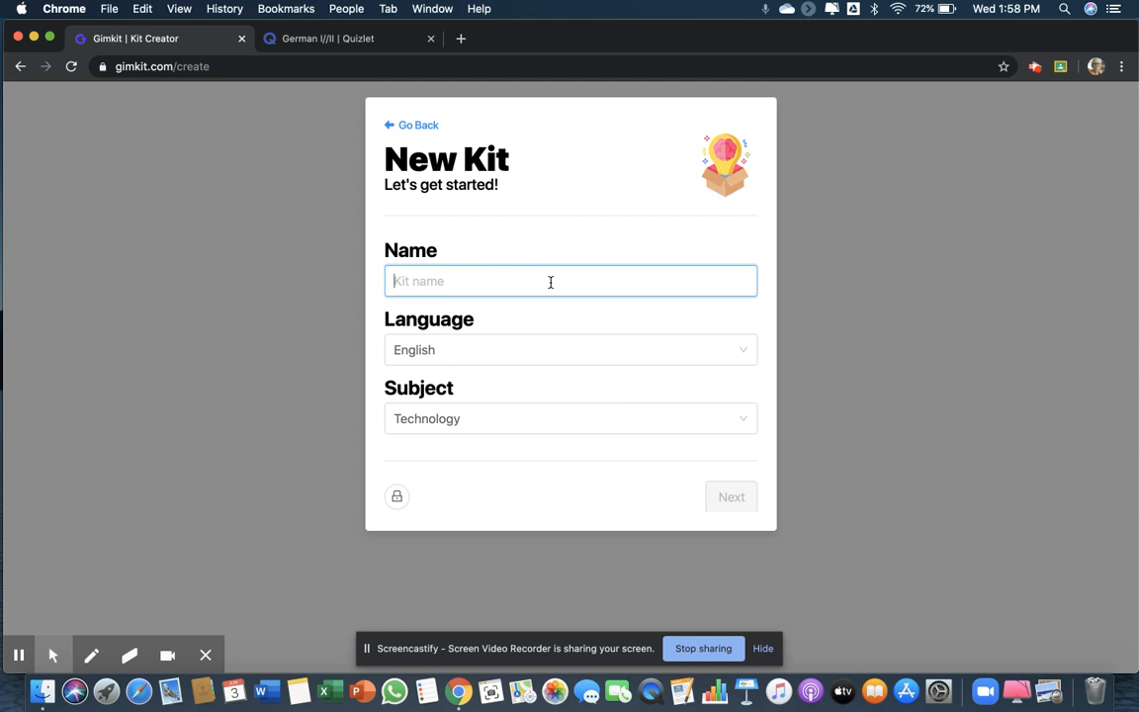
type("German")
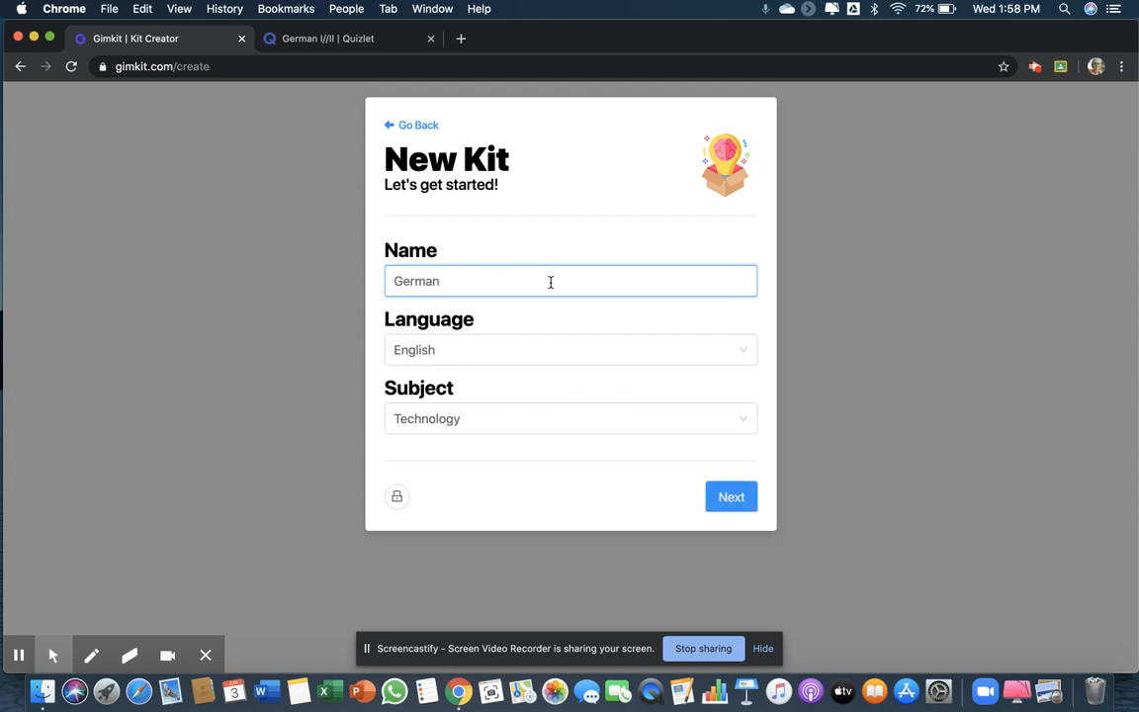
type("School")
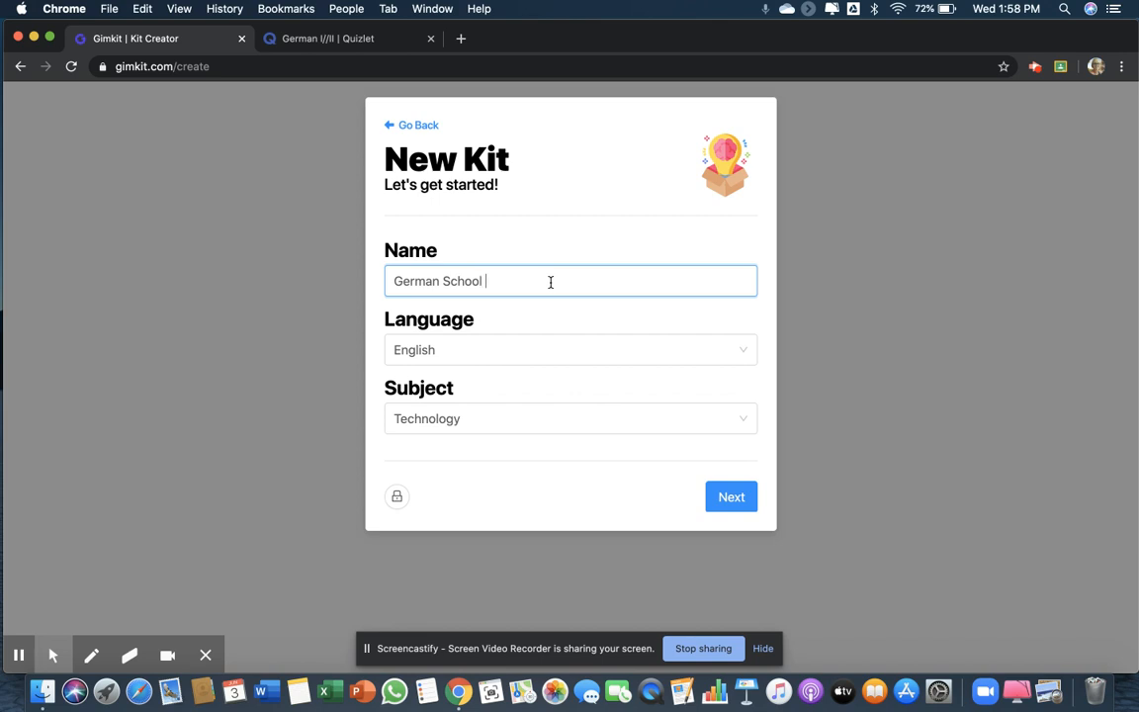
type("Supplies")
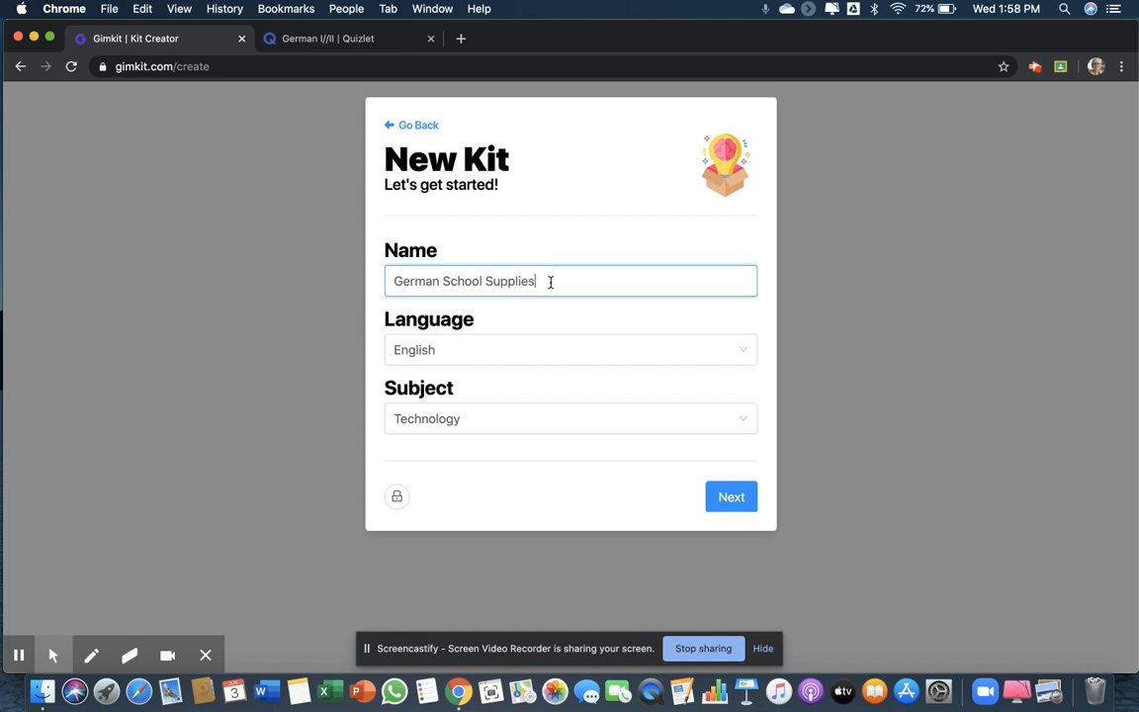
- Set the language to German and the subject to World Languages, then continue
left_click(570, 348)
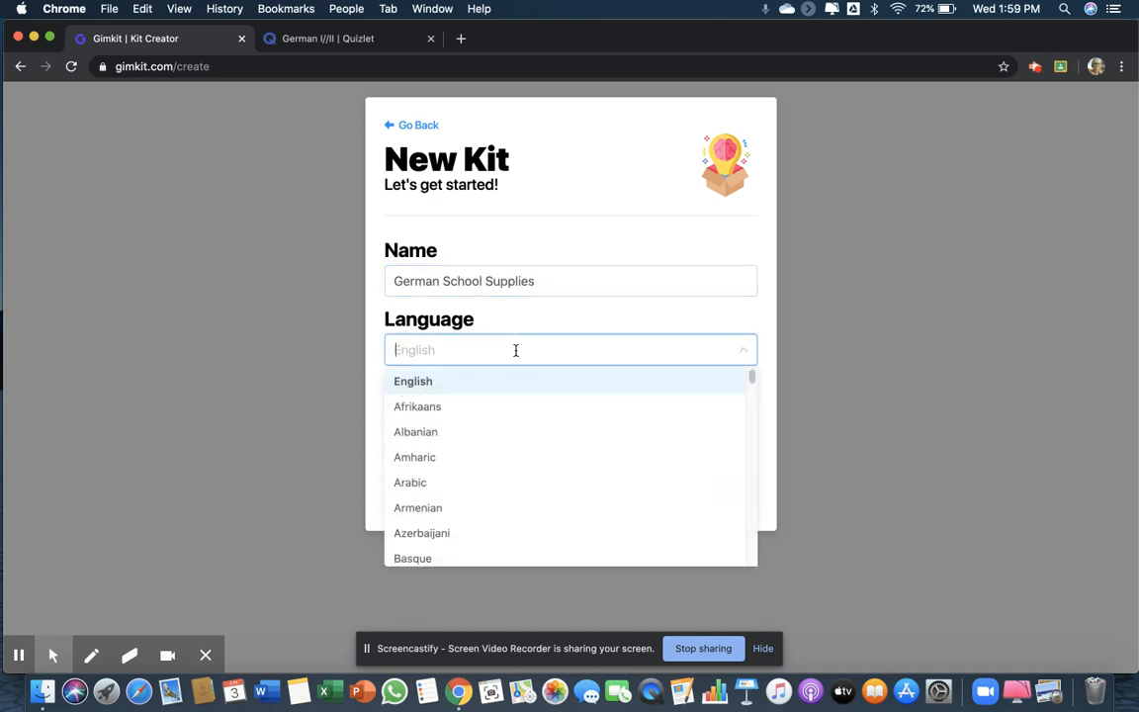
scroll("down", 3)
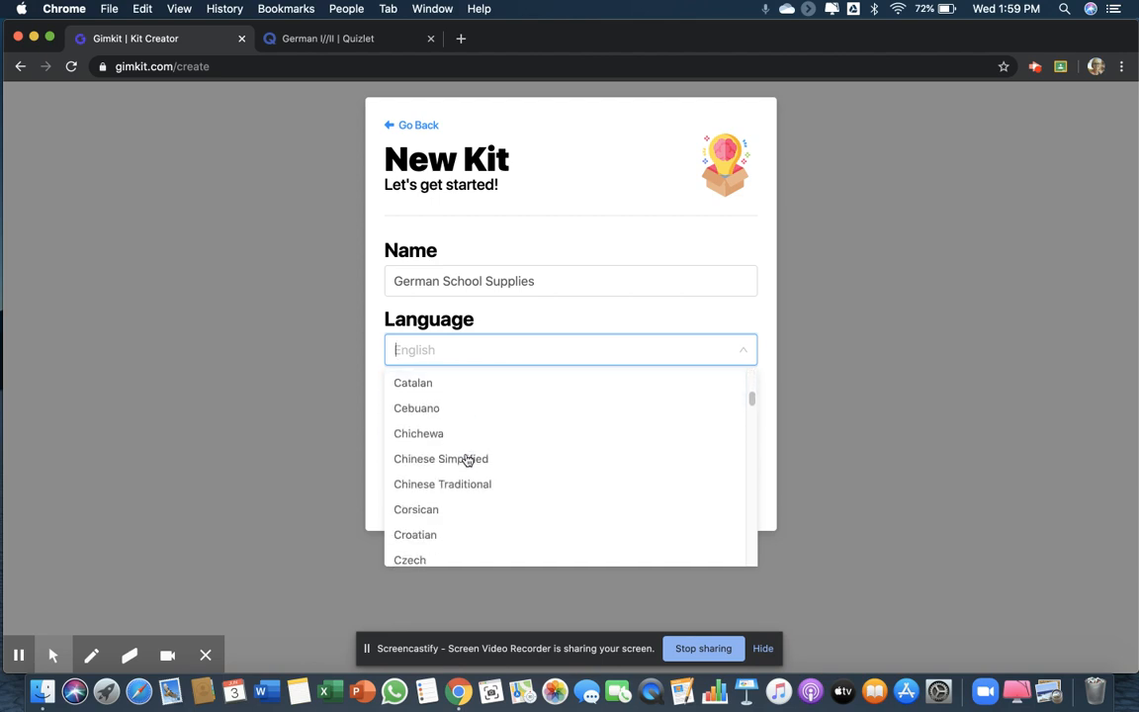
scroll("down", 3)
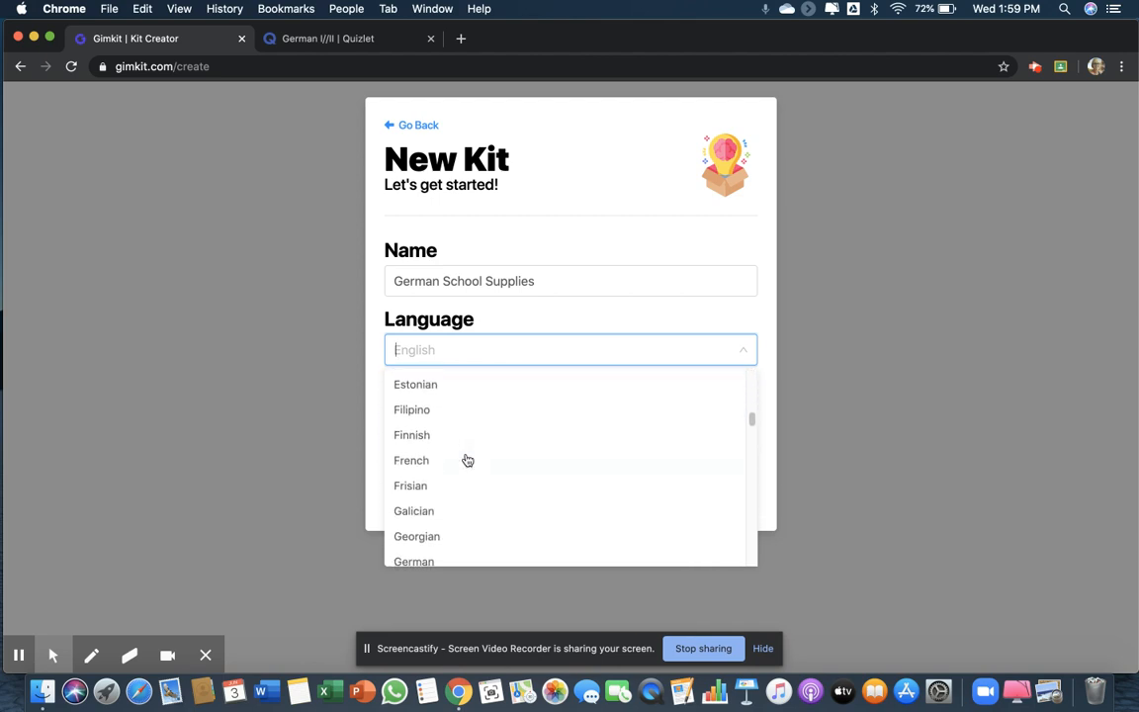
left_click(414, 562)
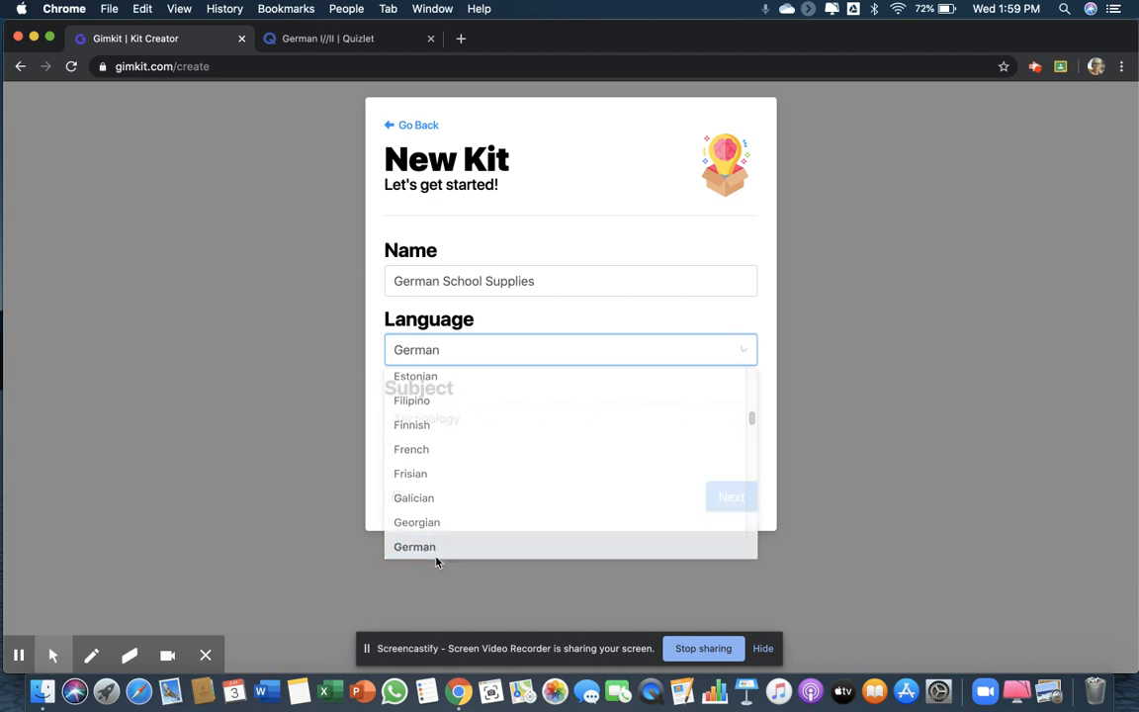
left_click(415, 546)
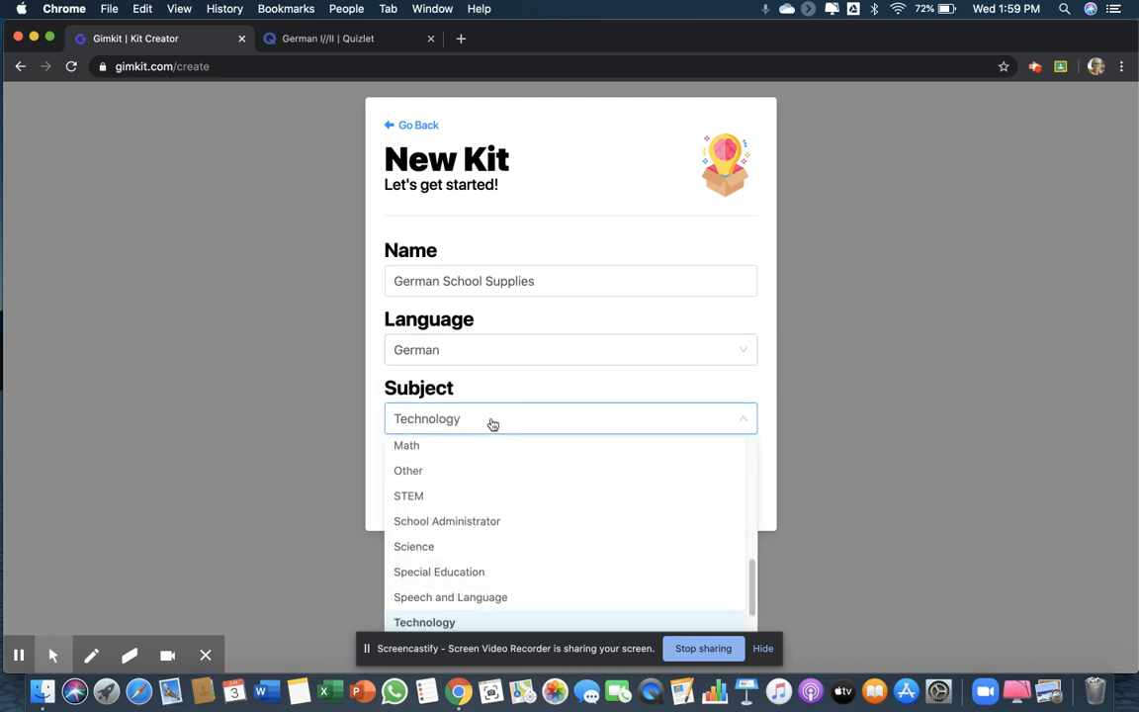
scroll("down", 3)
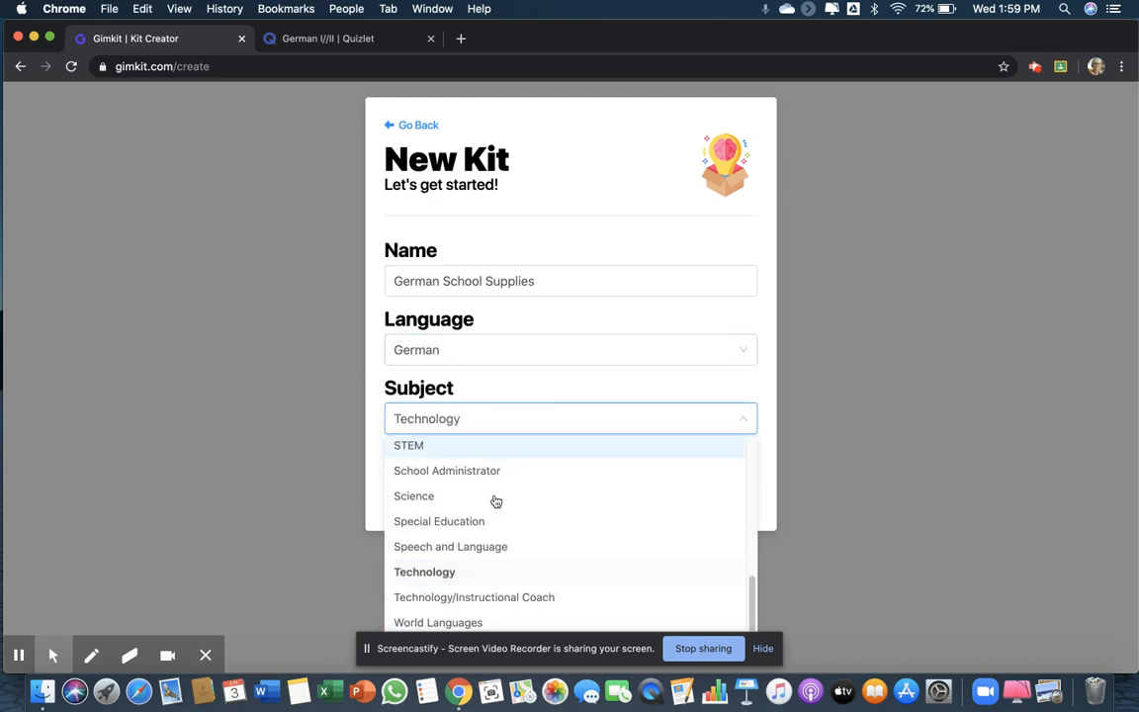
left_click(439, 621)
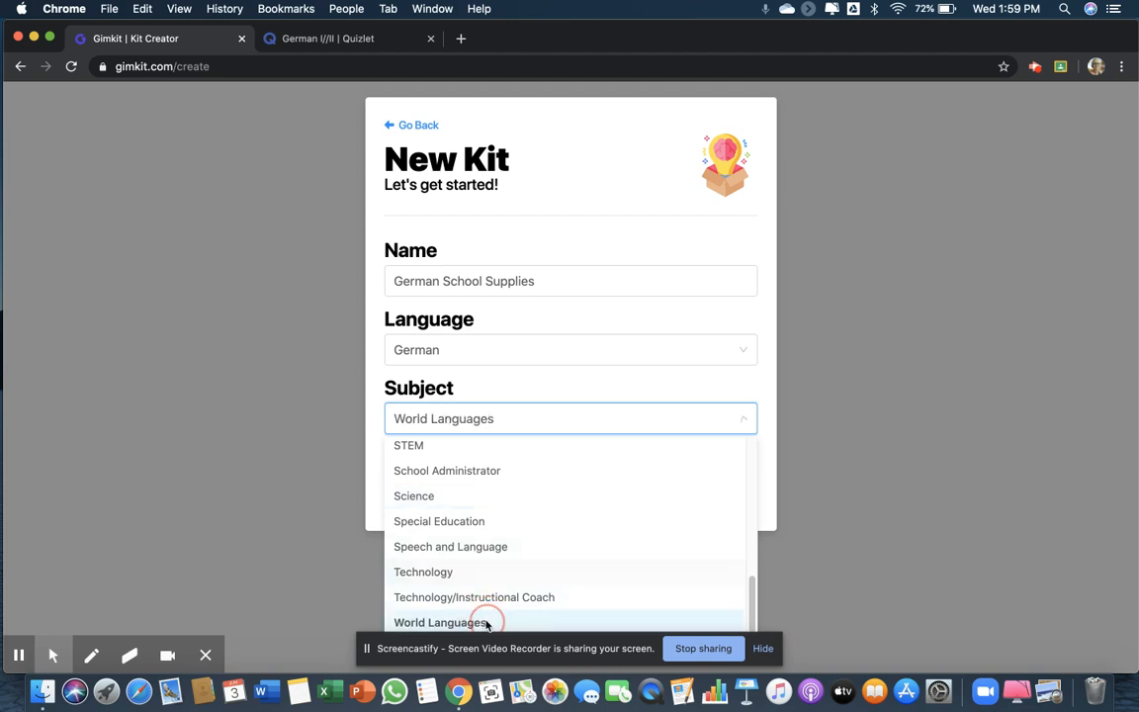
left_click(439, 621)
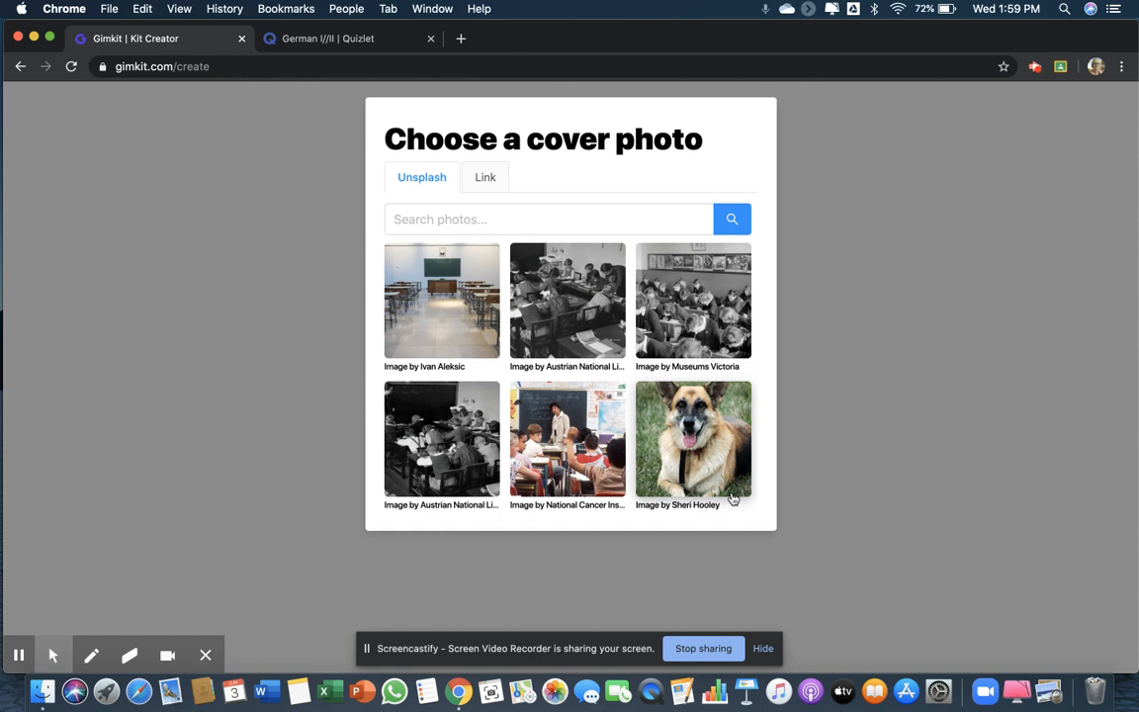
mouse_move(697, 399)
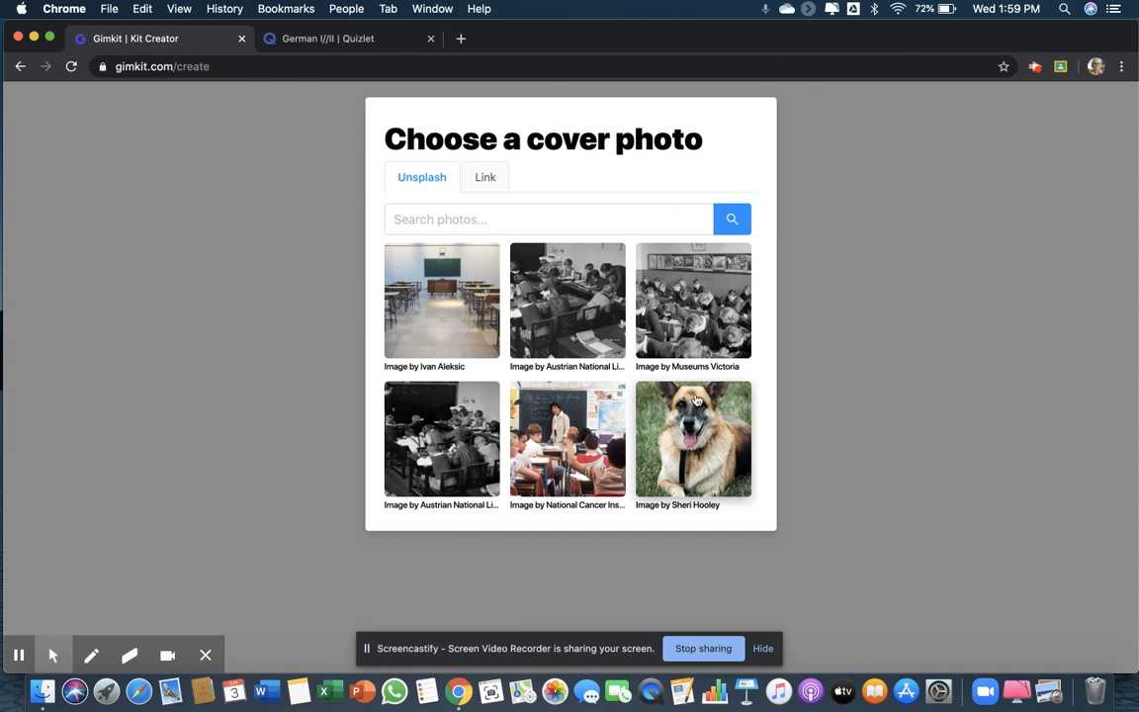
- Search Unsplash cover photos for 'school supplies'
left_click(550, 217)
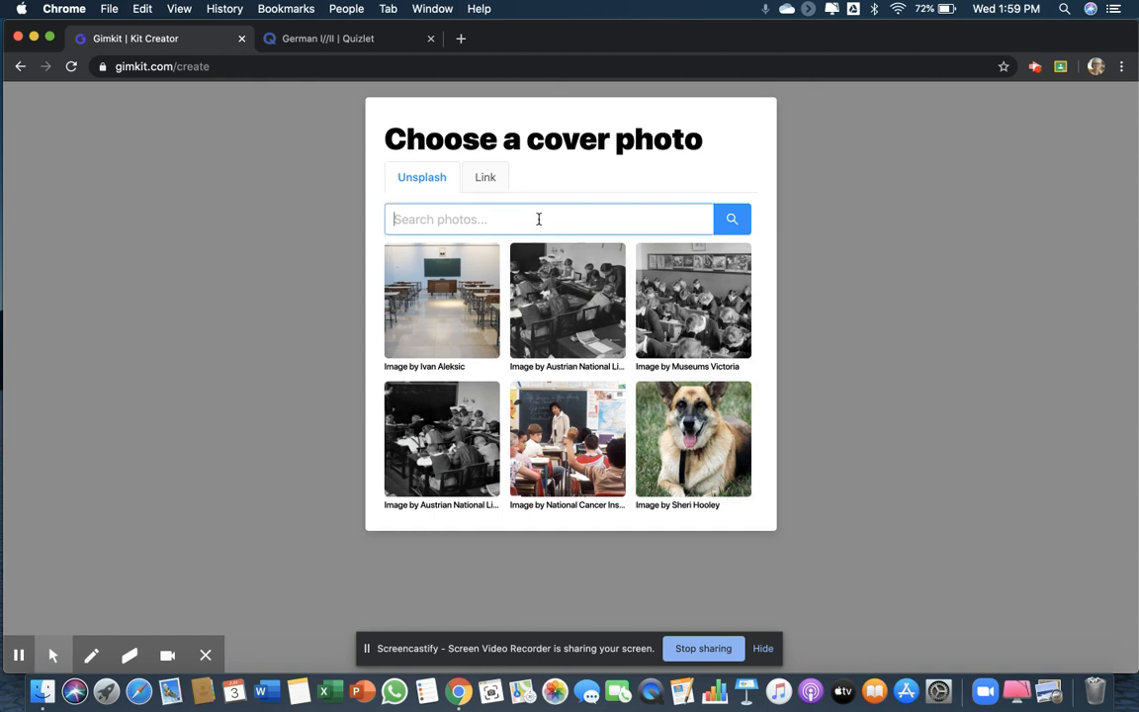
type("school")
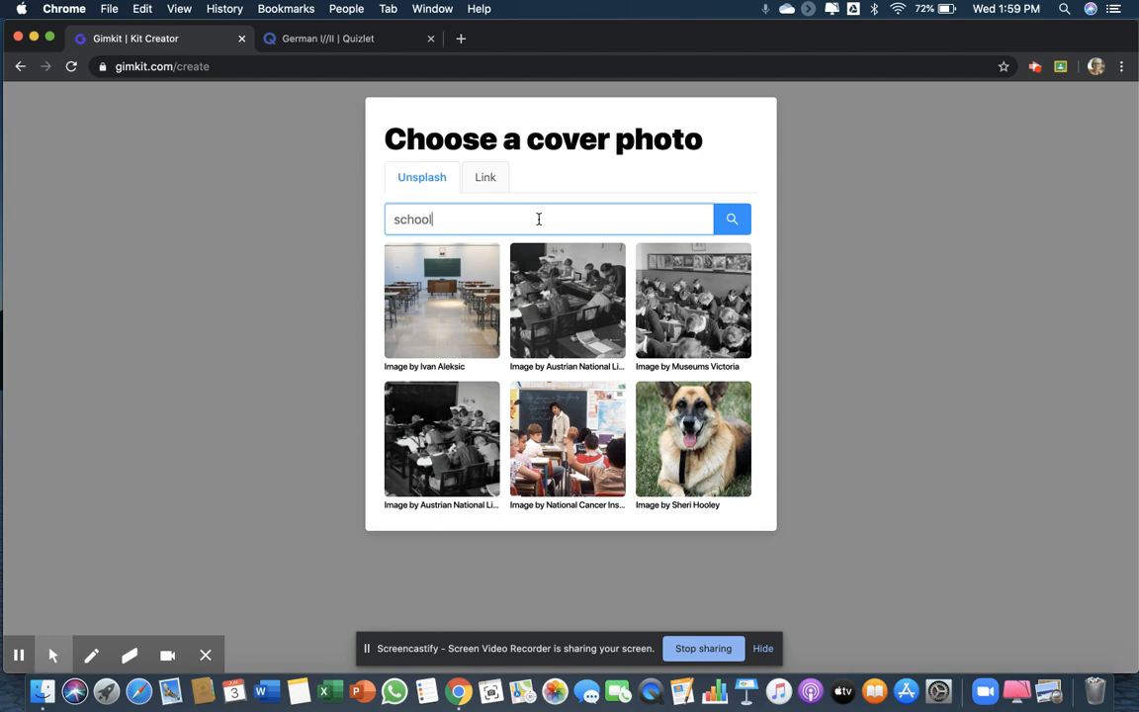
type("supplies")
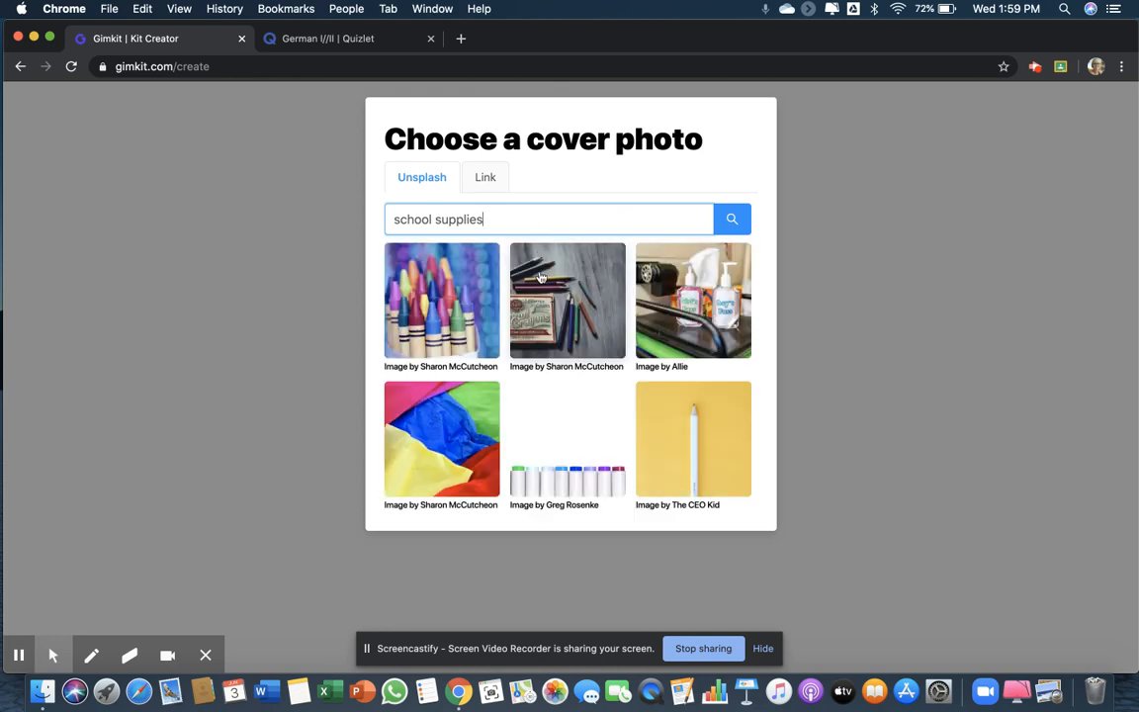
mouse_move(566, 383)
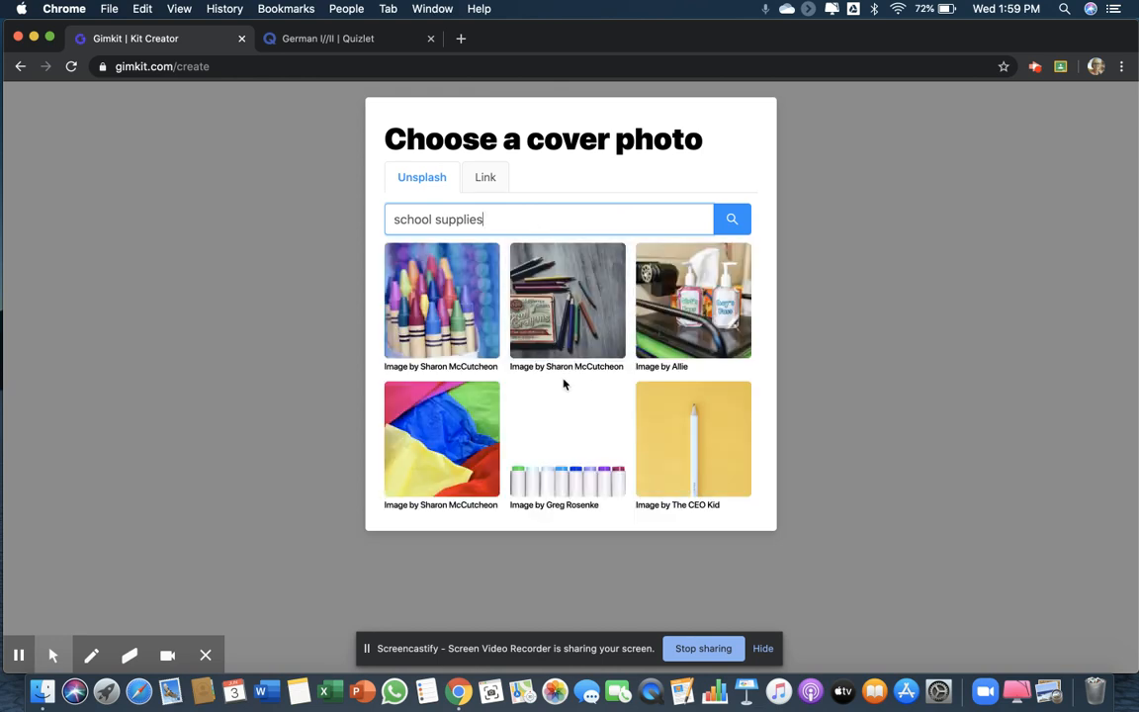
mouse_move(388, 289)
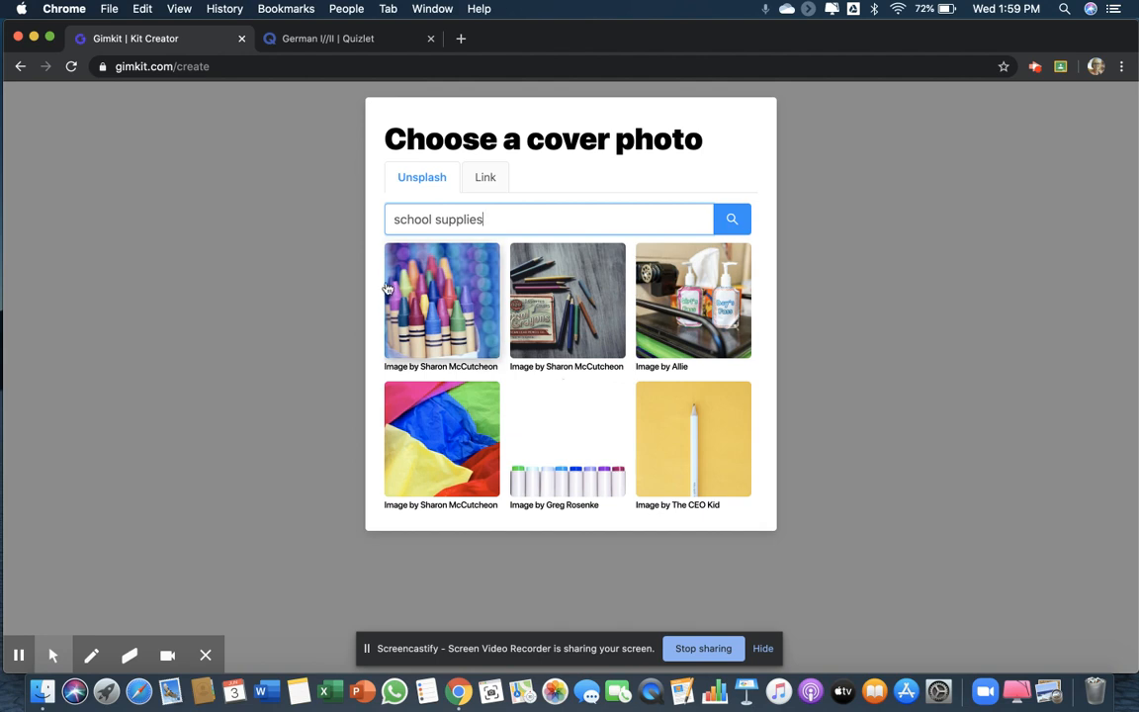
- Choose the crayons photo as the kit's cover image
left_click(443, 300)
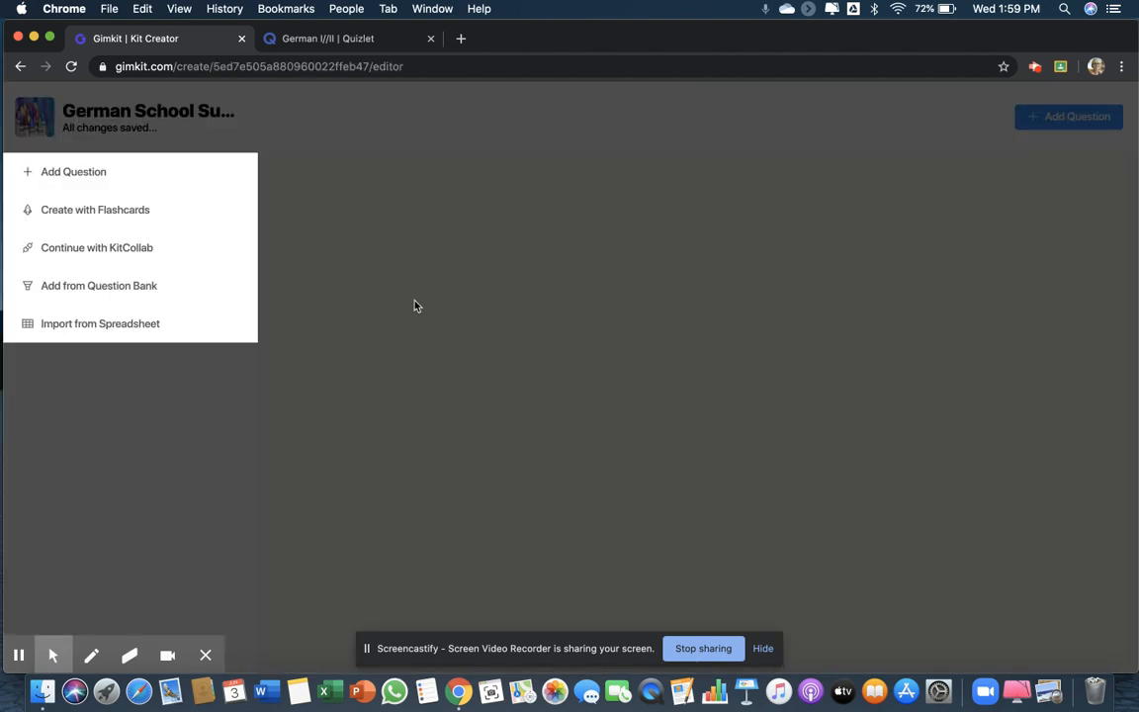
mouse_move(99, 324)
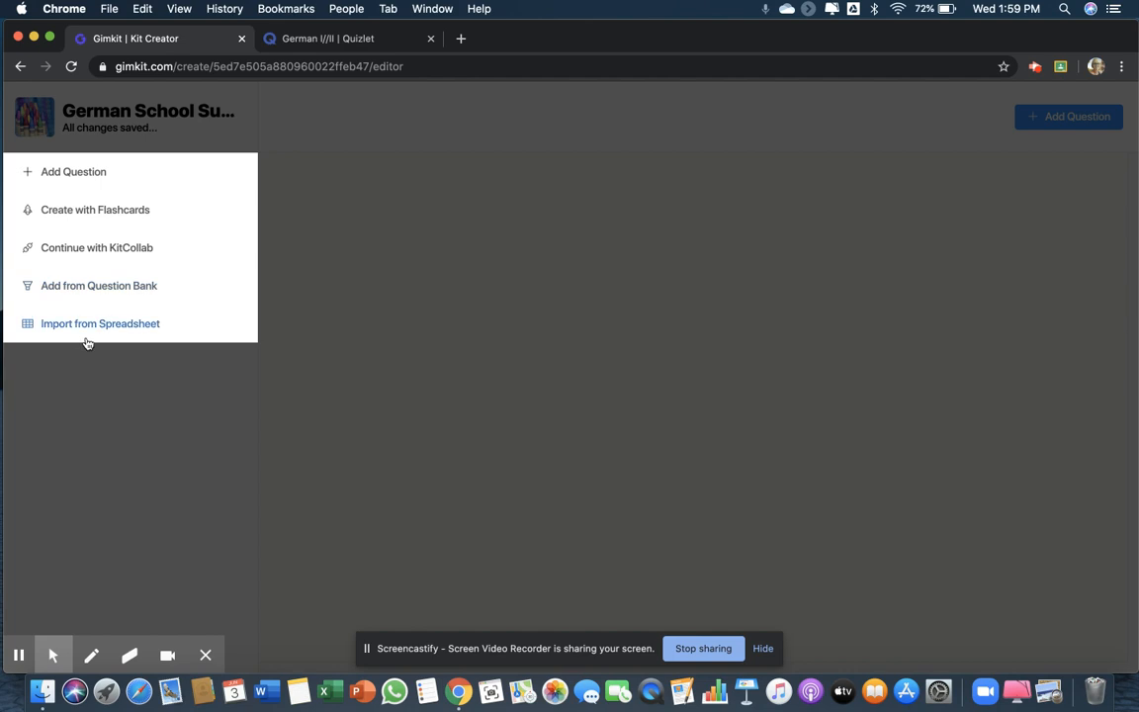
mouse_move(222, 235)
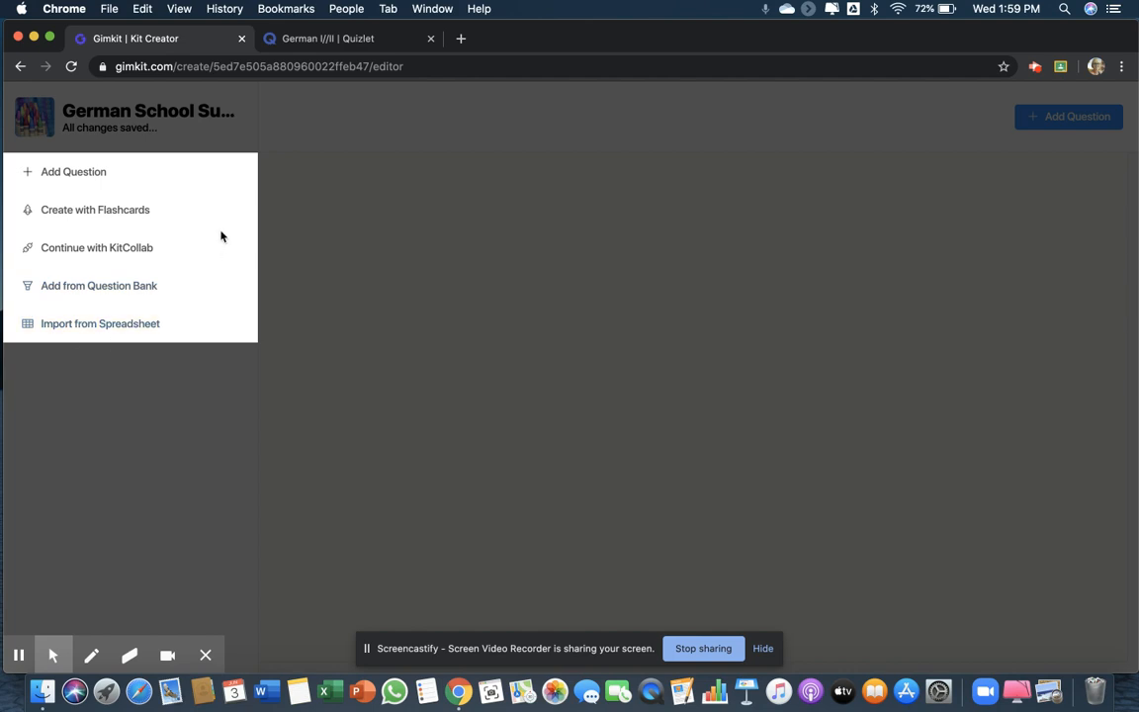
mouse_move(214, 231)
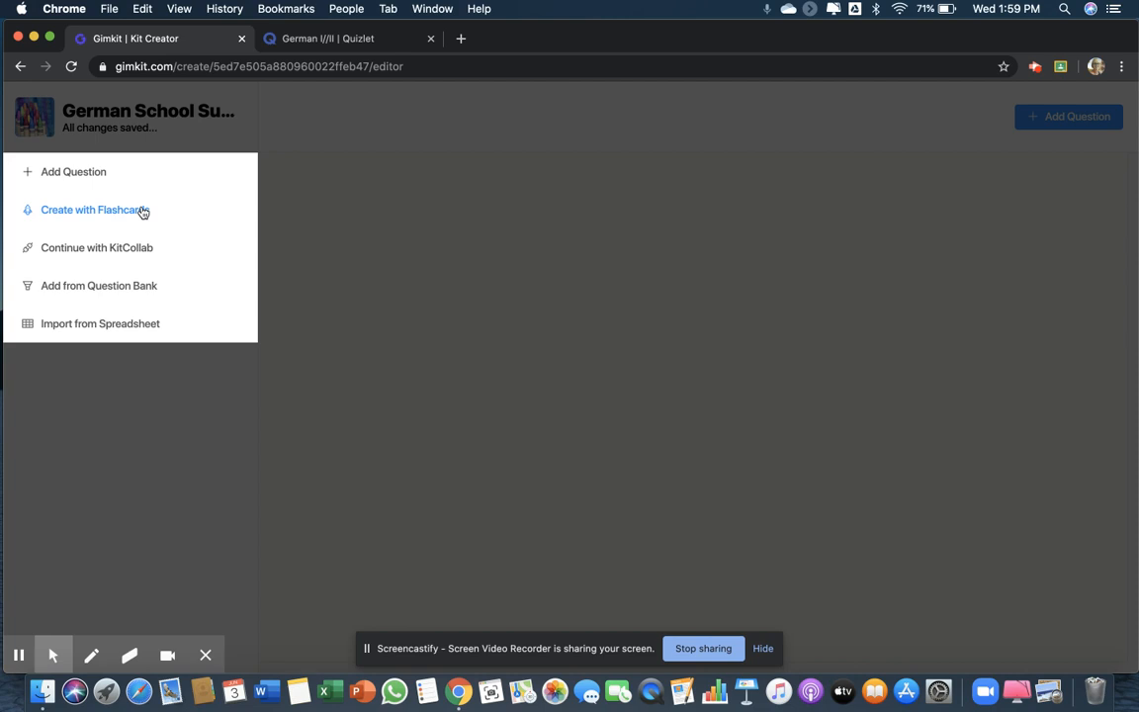
mouse_move(73, 171)
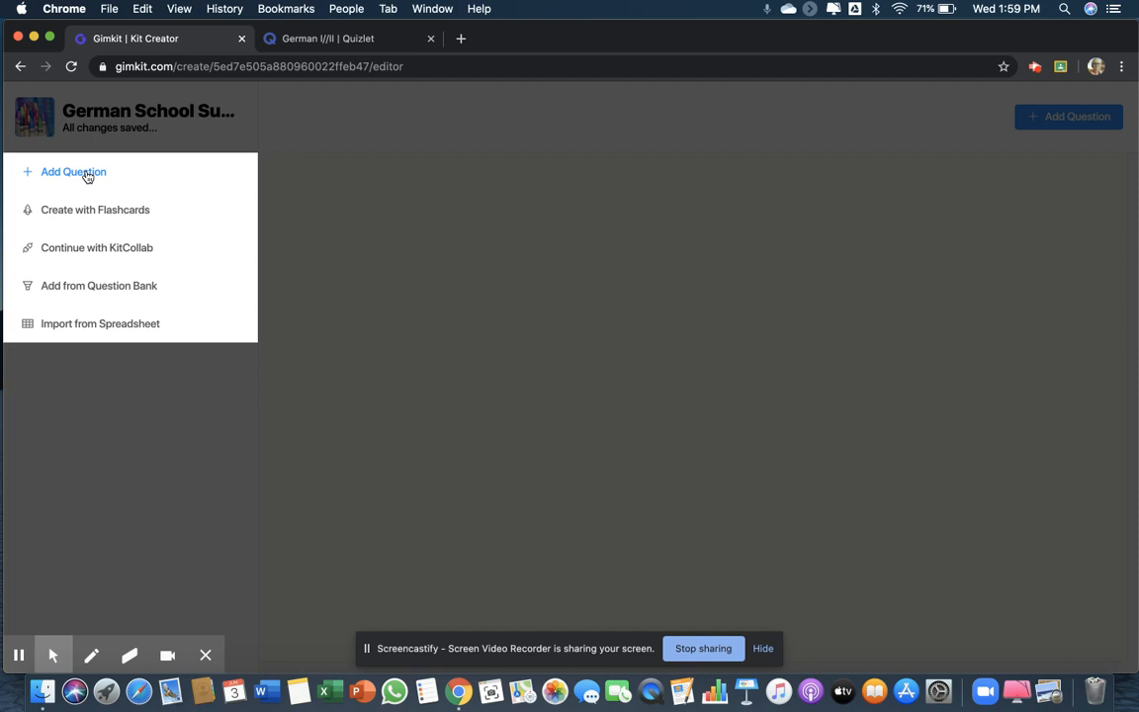
mouse_move(99, 176)
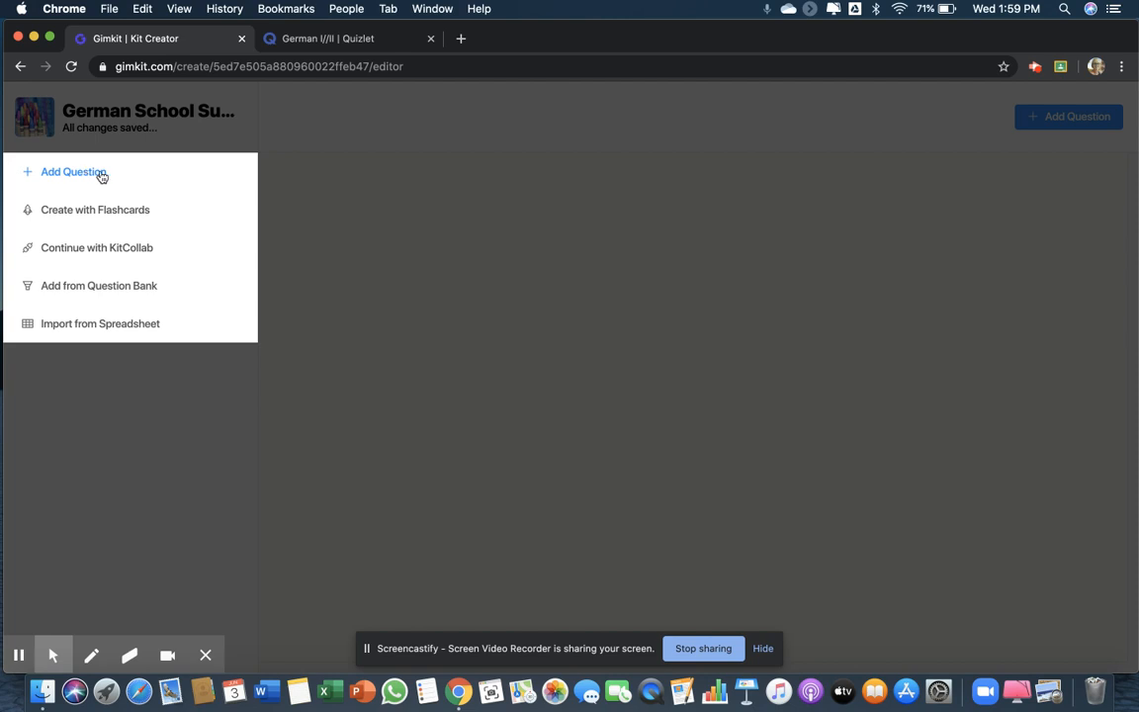
mouse_move(95, 210)
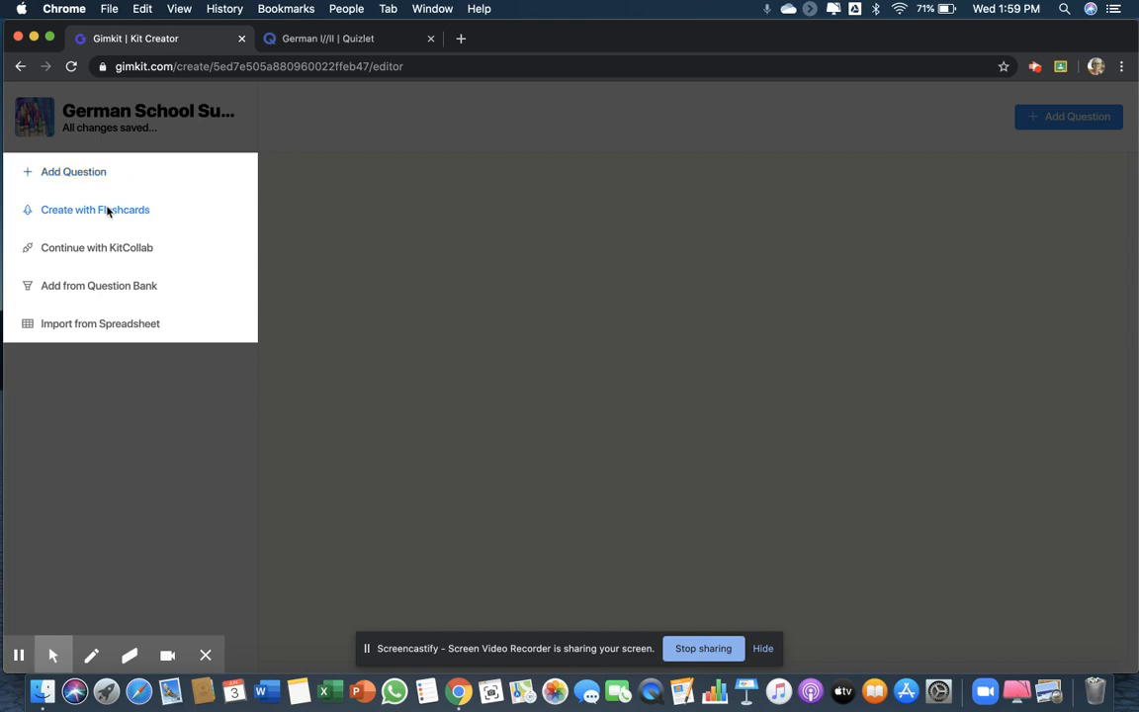
- Choose Create with Flashcards > Import Flashcards and focus the paste box
left_click(95, 210)
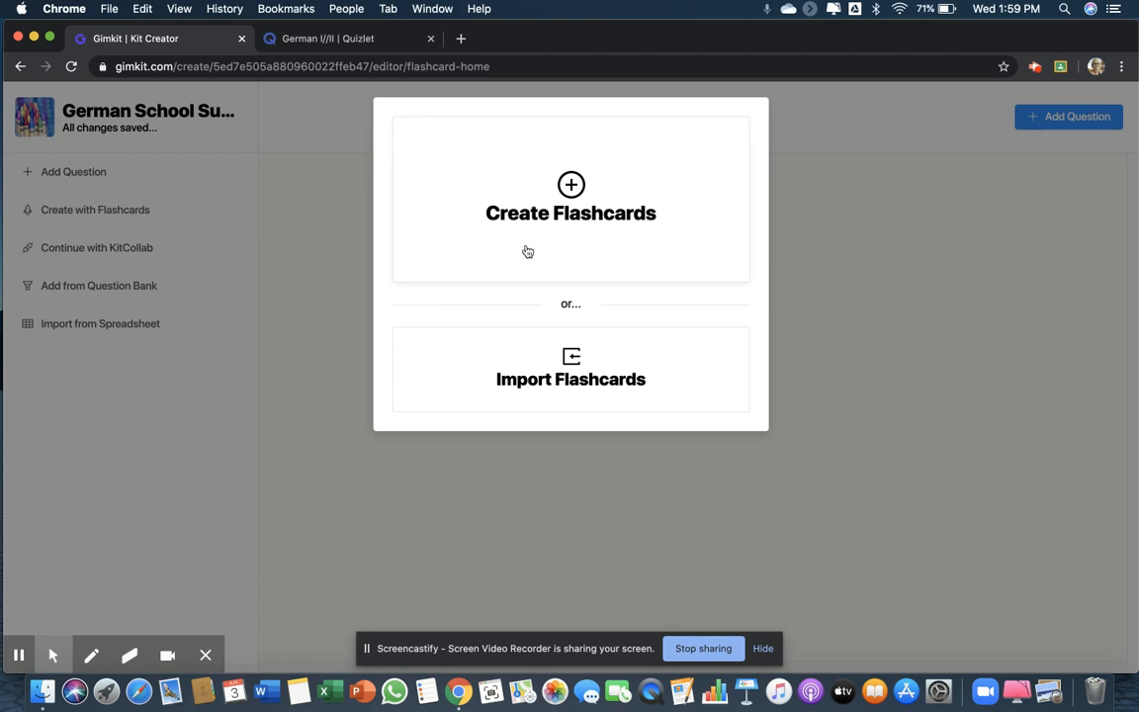
left_click(570, 366)
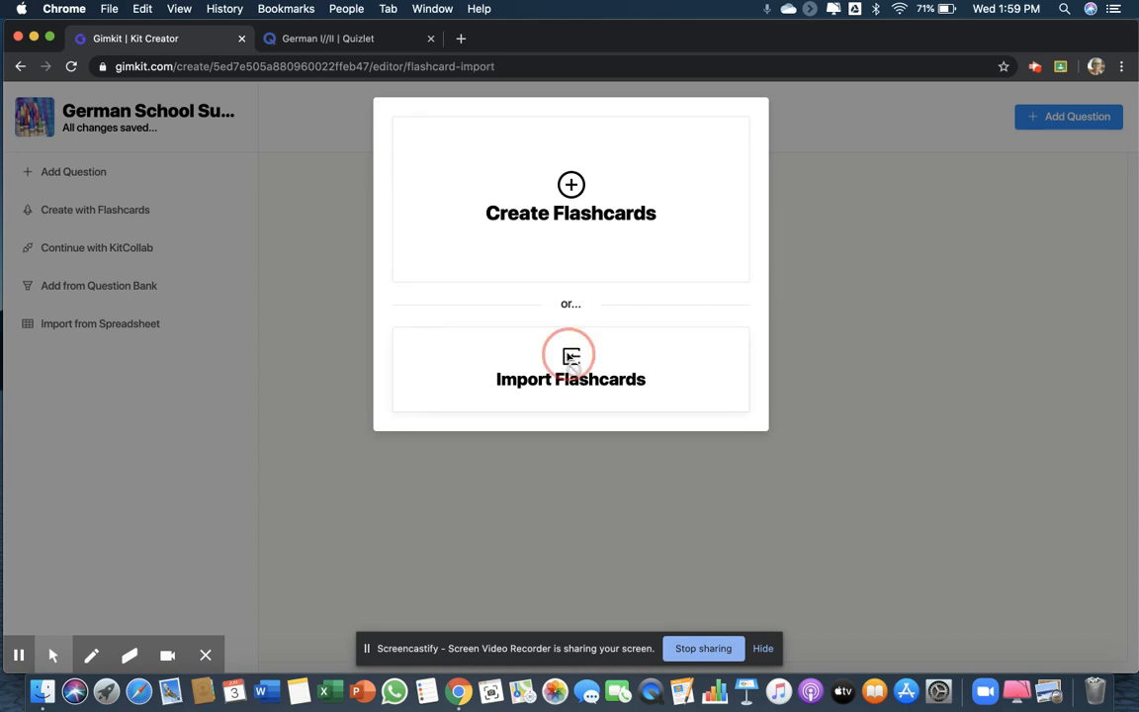
left_click(570, 380)
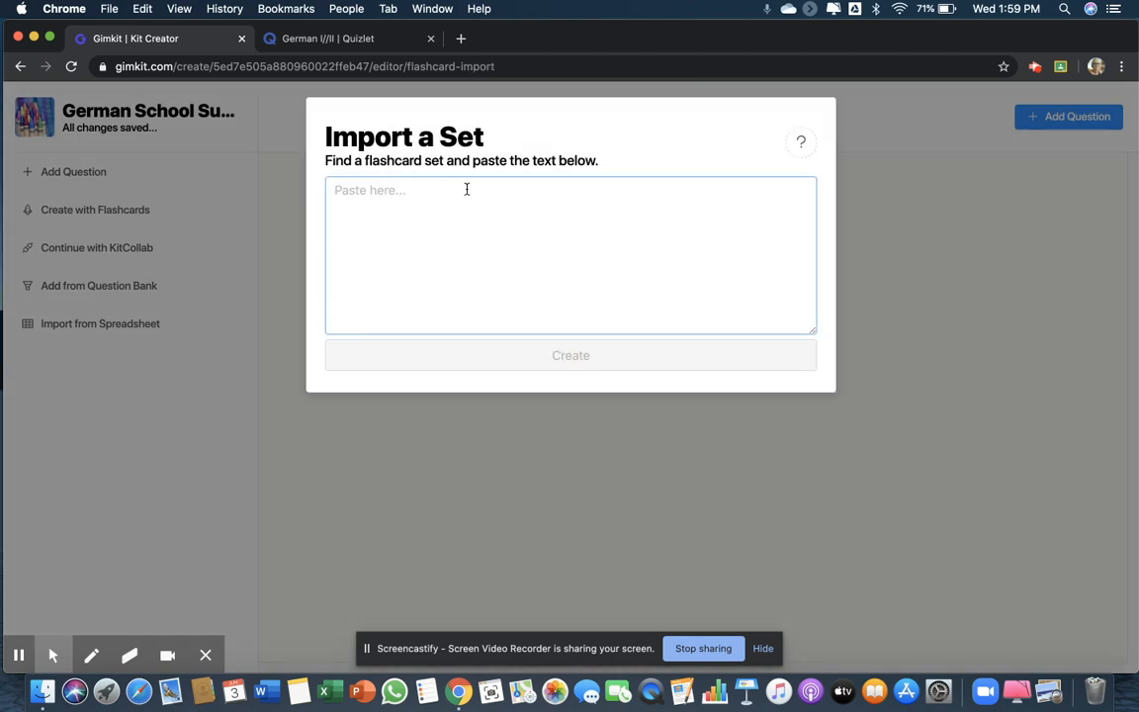
mouse_move(433, 234)
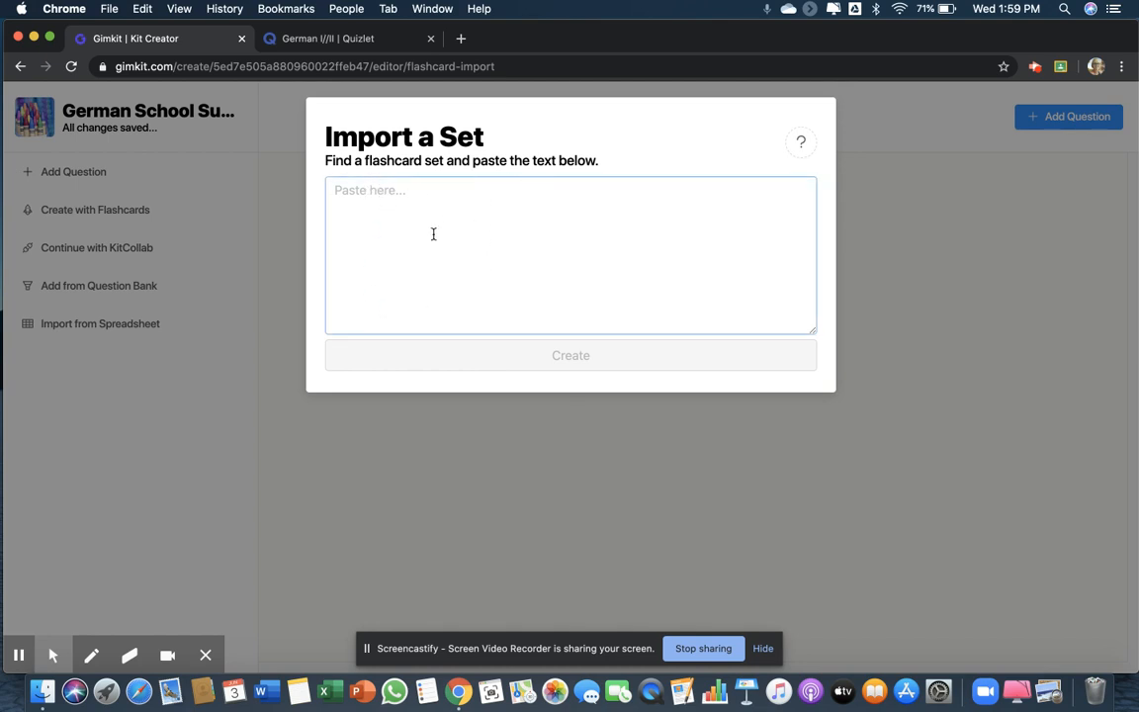
mouse_move(333, 47)
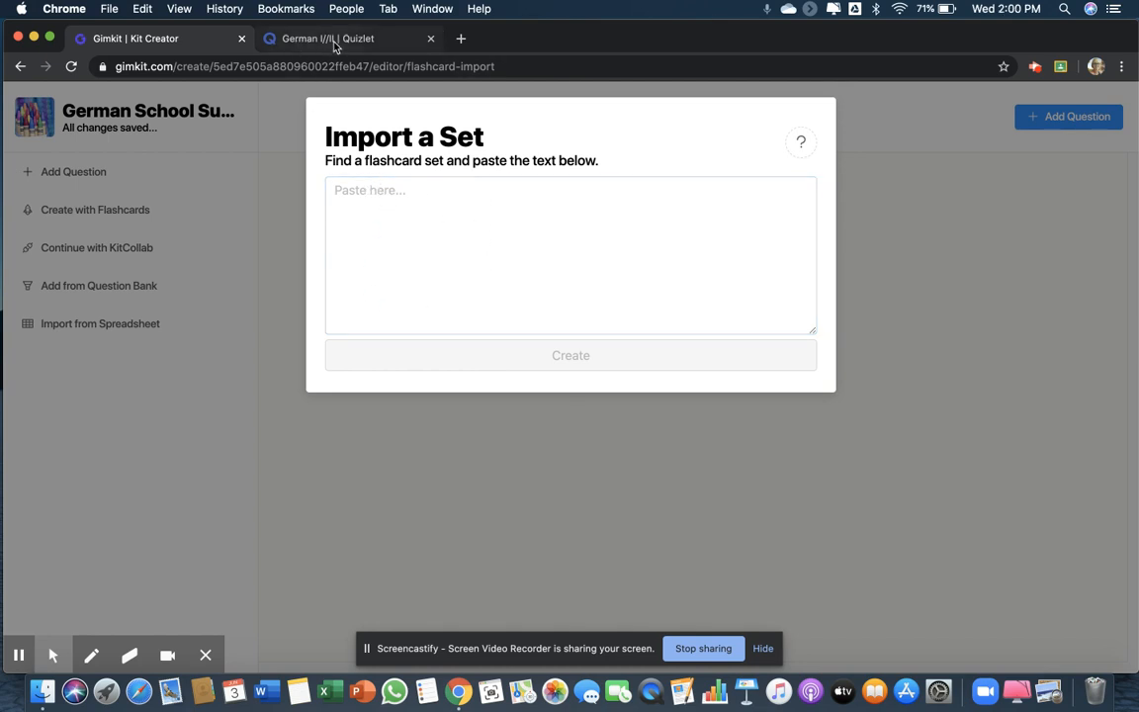
- Switch to Quizlet and open the German school supplies set
left_click(346, 39)
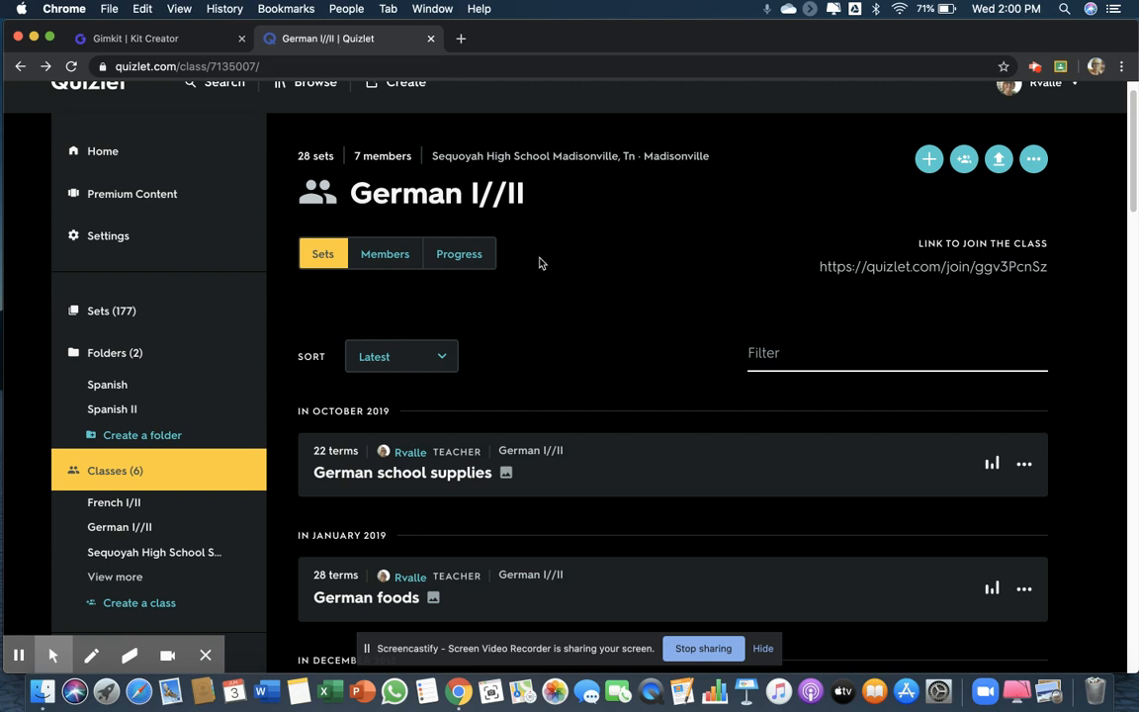
left_click(401, 470)
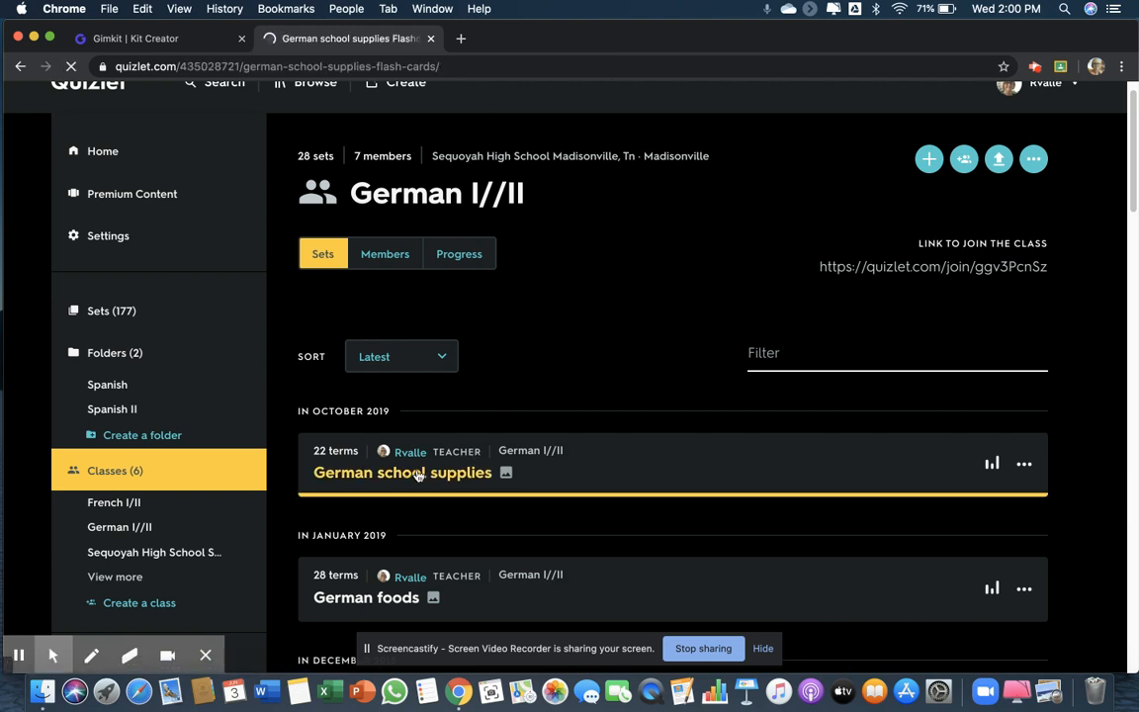
left_click(404, 471)
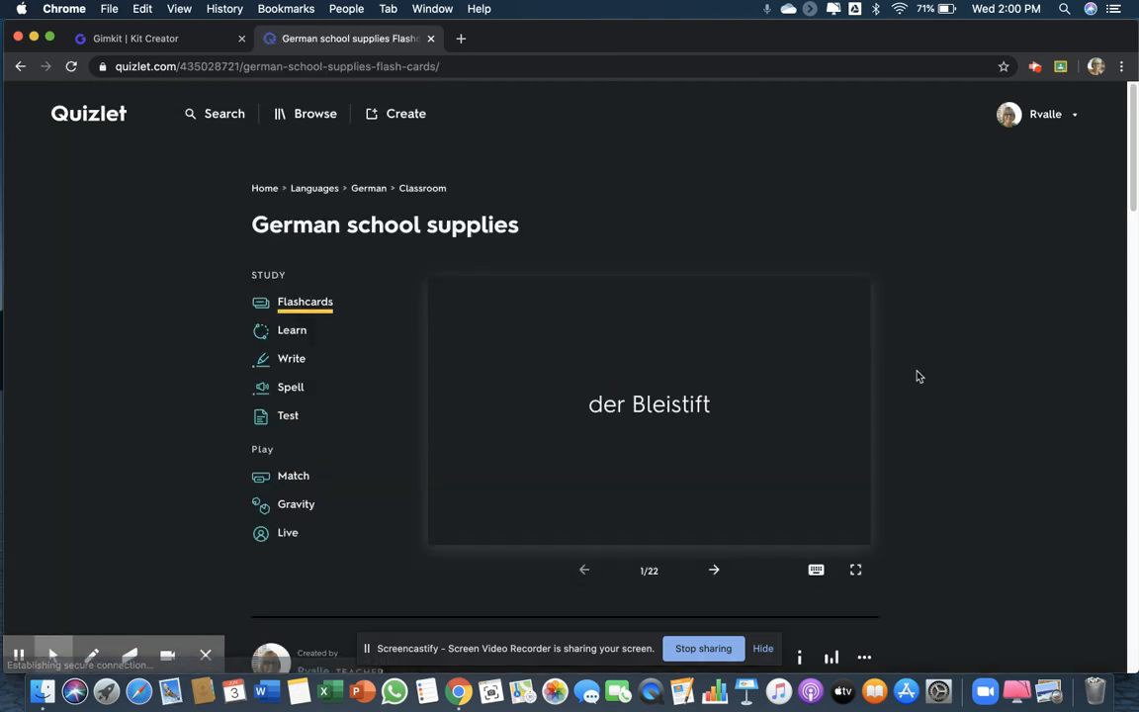
- Export the set's 22 terms as text and copy them
left_click(862, 495)
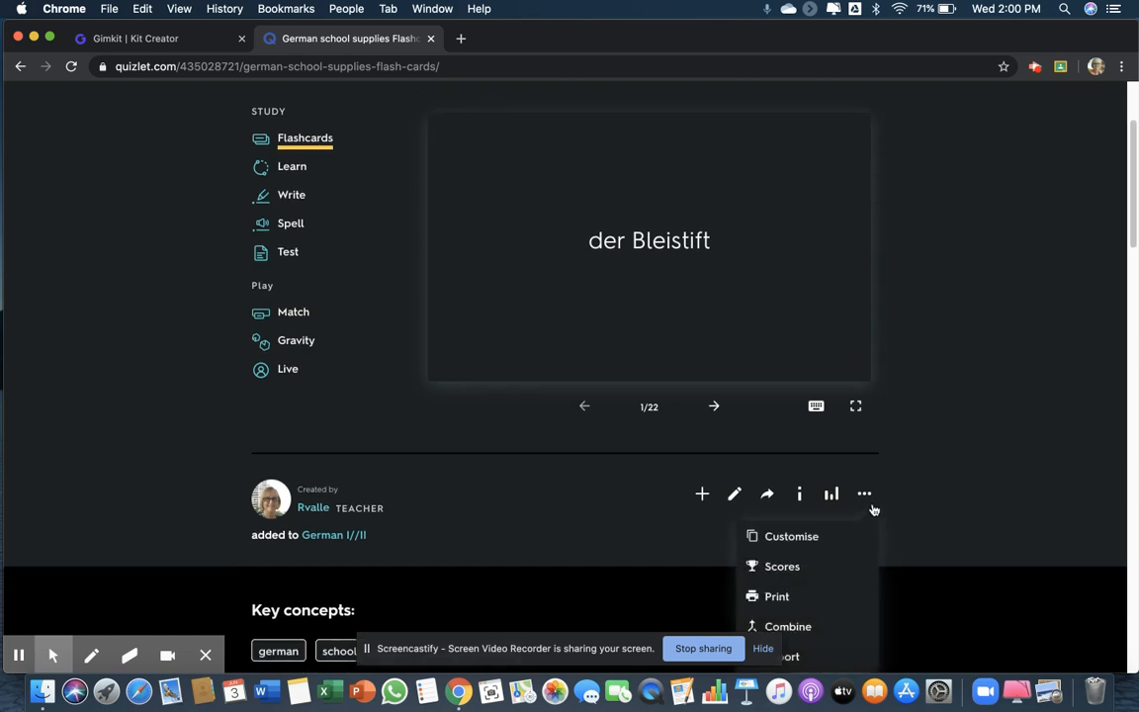
mouse_move(865, 495)
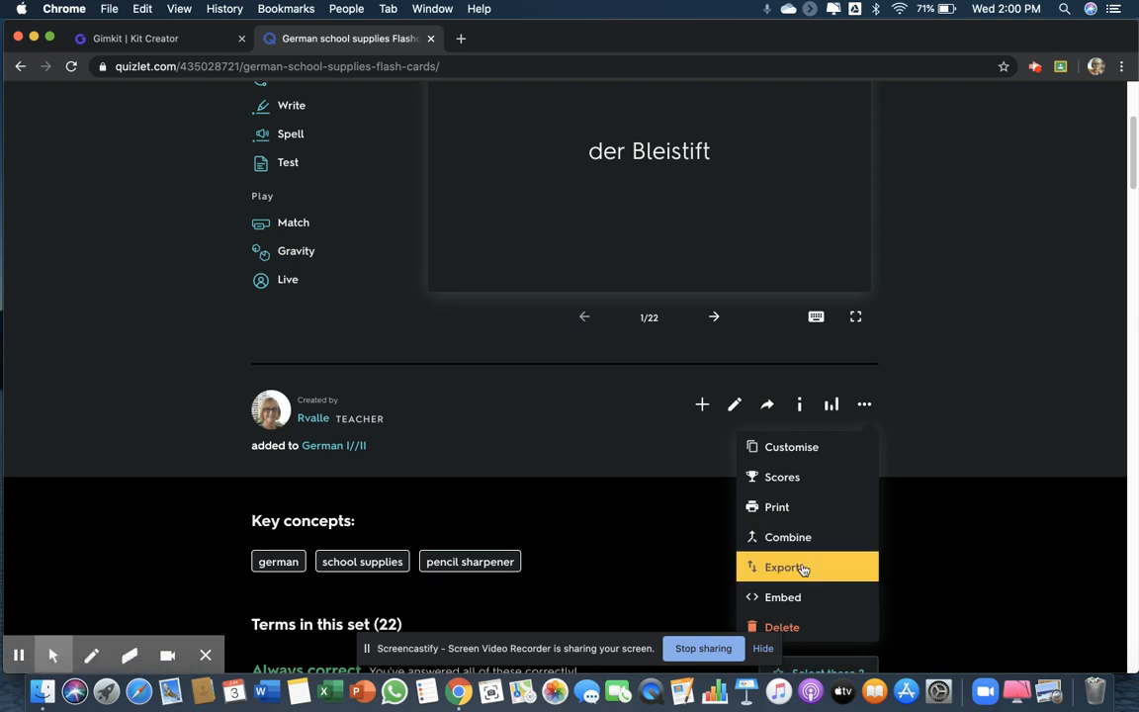
left_click(784, 566)
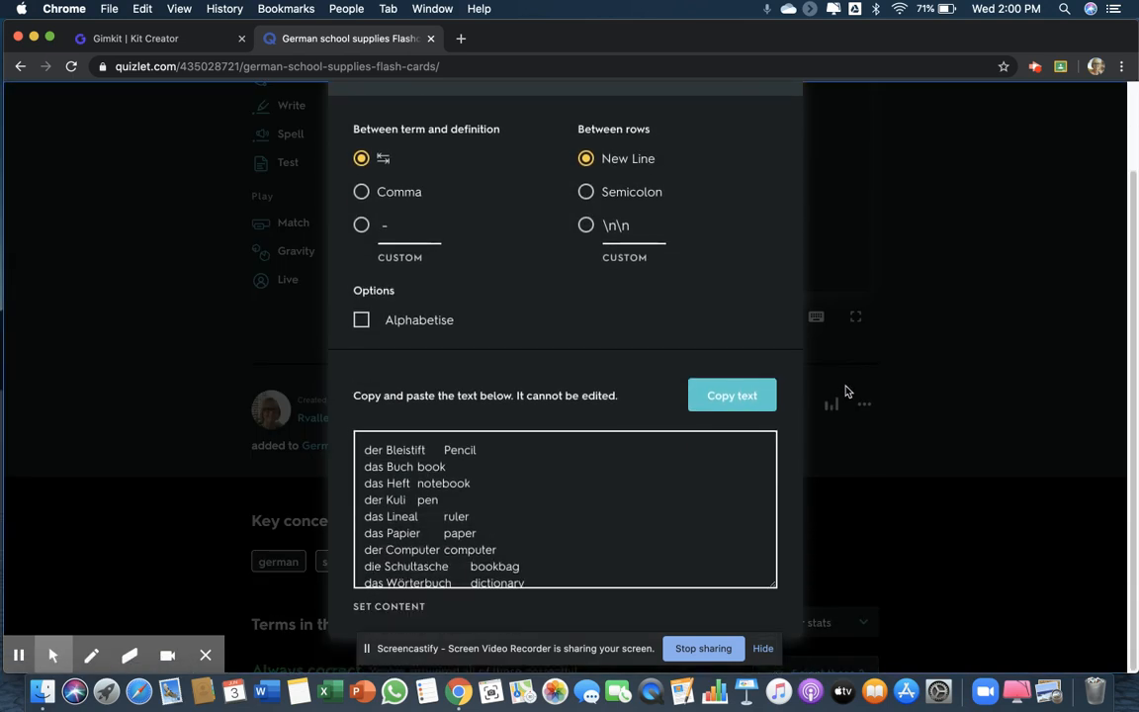
mouse_move(669, 467)
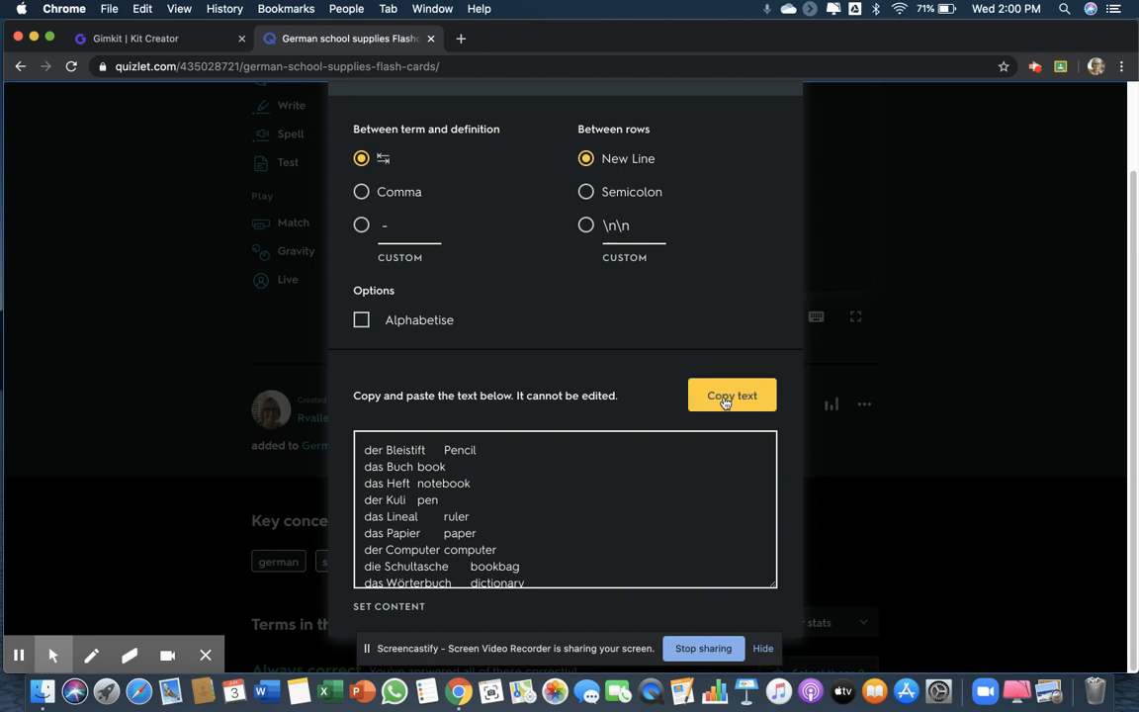
left_click(732, 396)
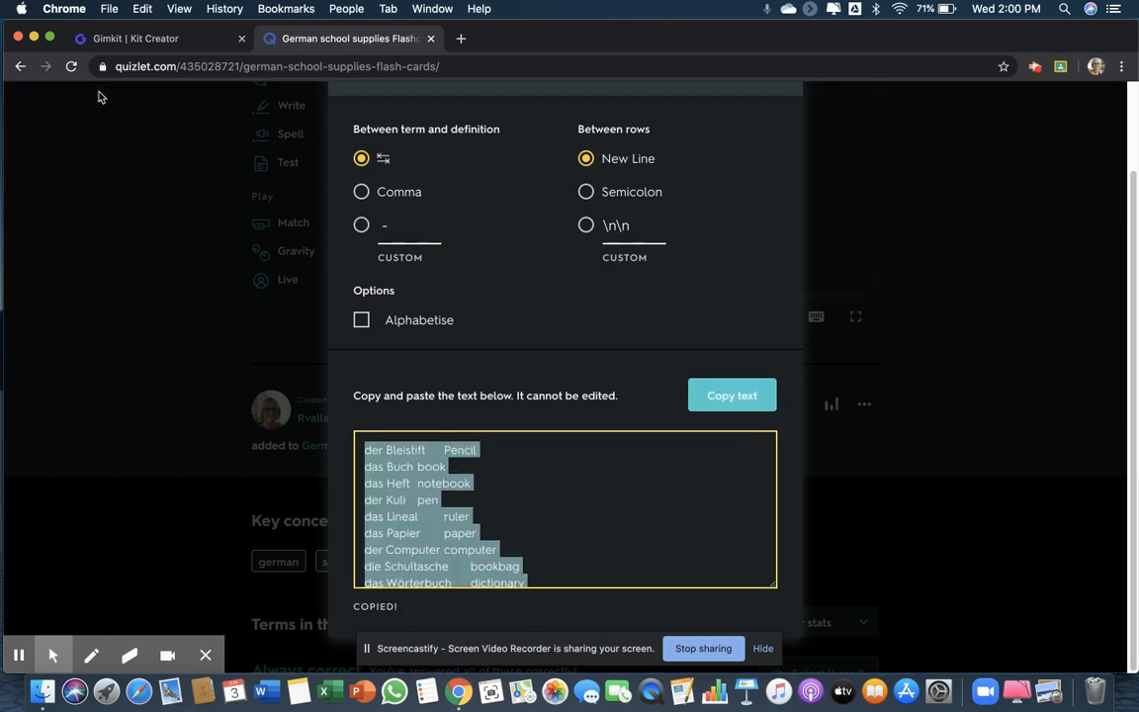
- Paste the copied Quizlet terms into Gimkit and generate the kit's questions
left_click(159, 38)
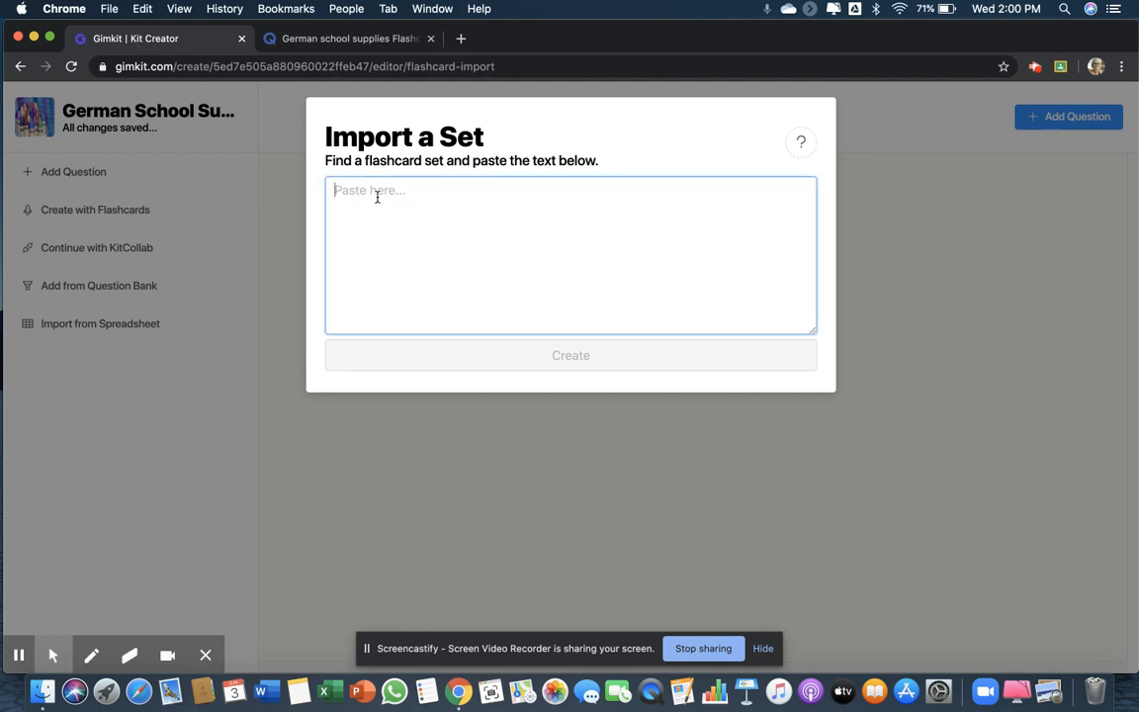
right_click(375, 195)
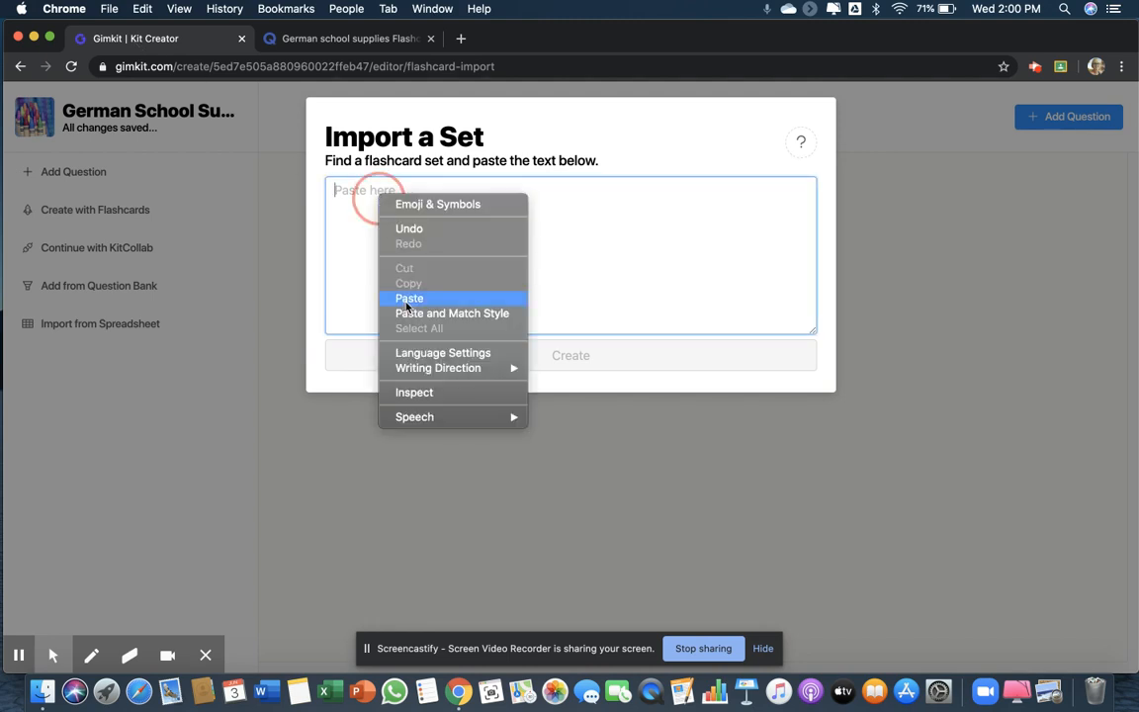
left_click(408, 297)
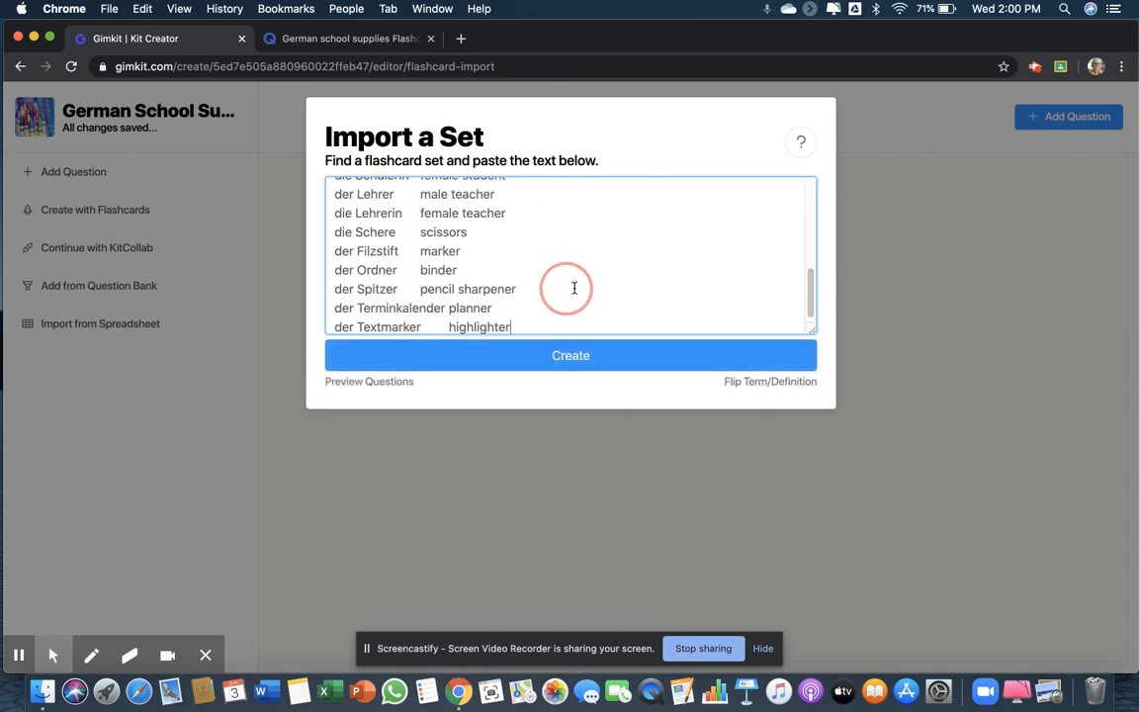
left_click(570, 356)
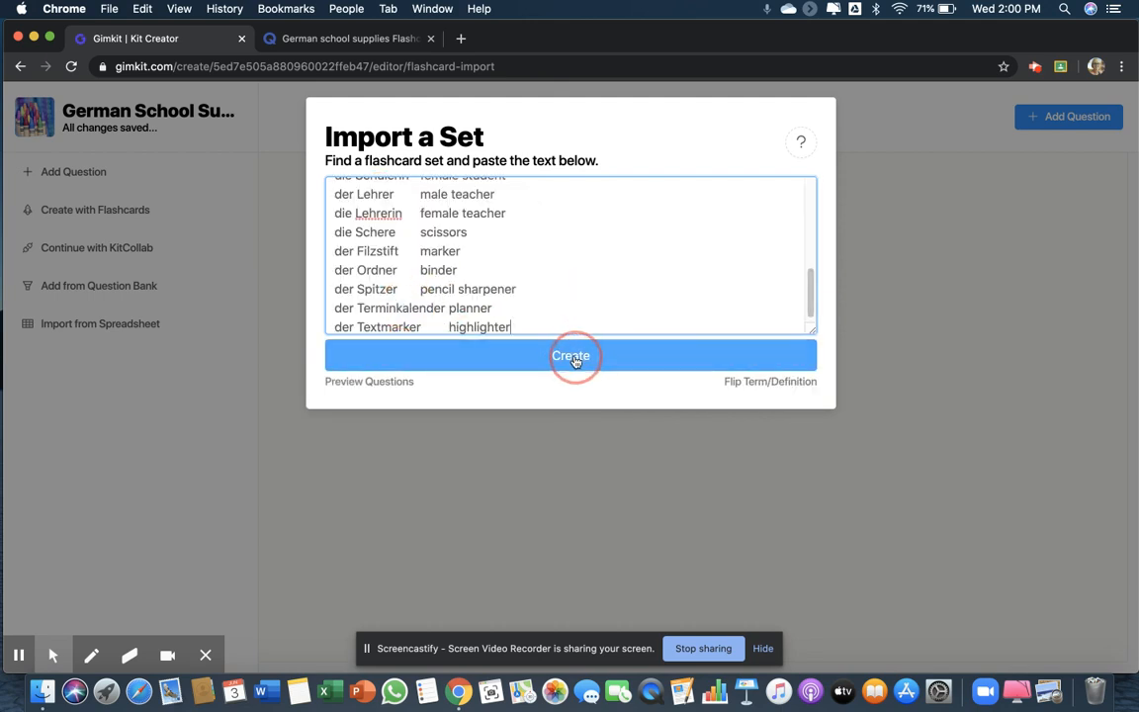
left_click(569, 356)
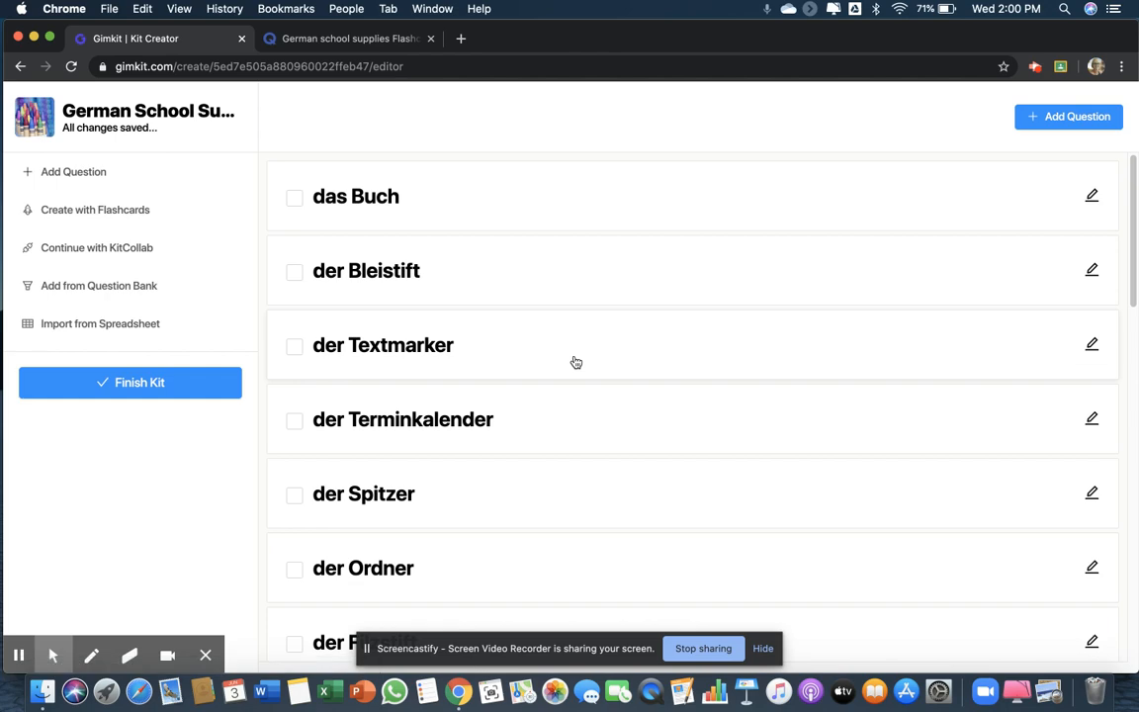
scroll("down", 3)
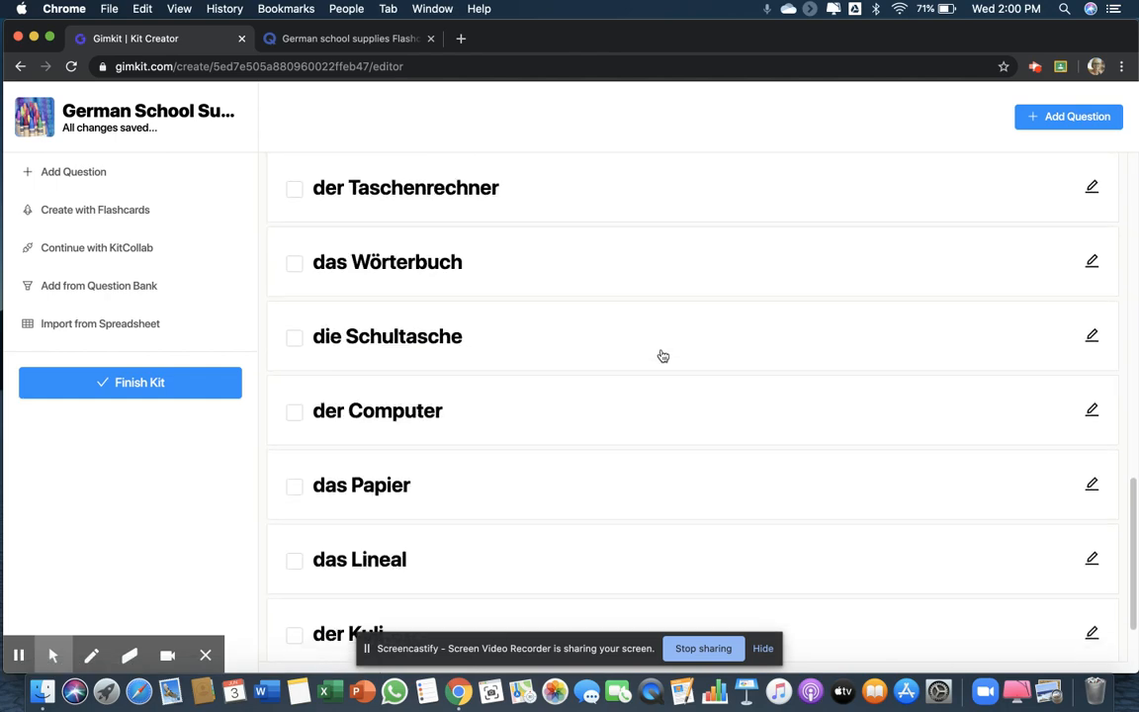
scroll("down", 3)
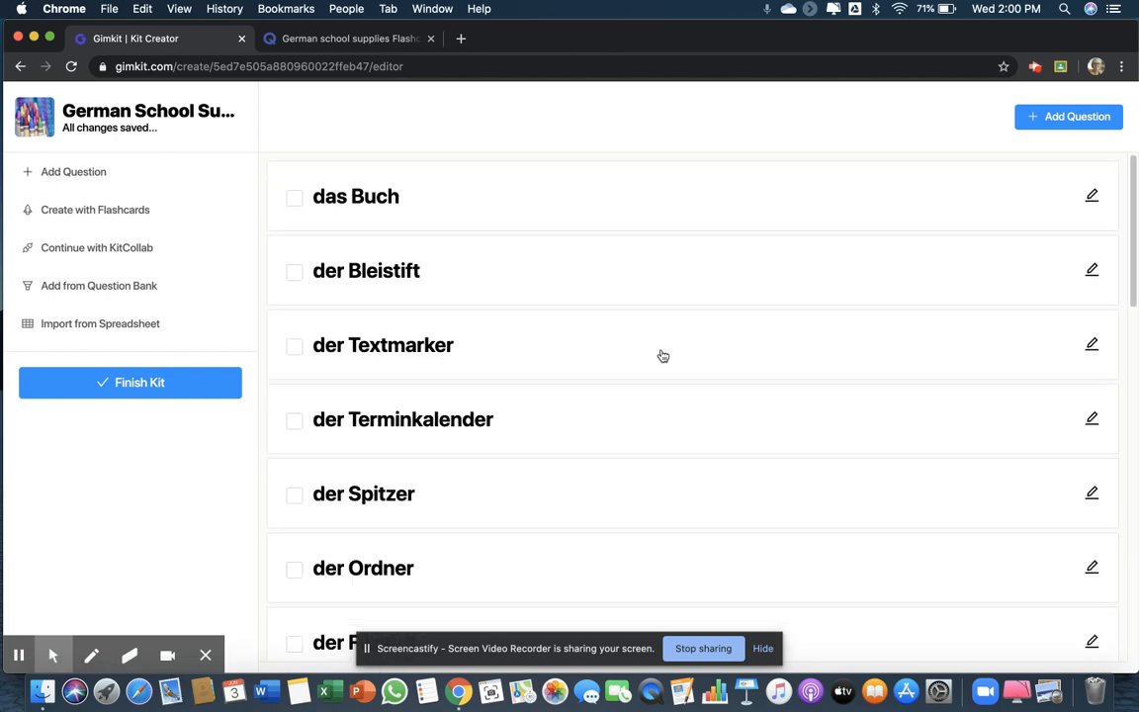
mouse_move(126, 403)
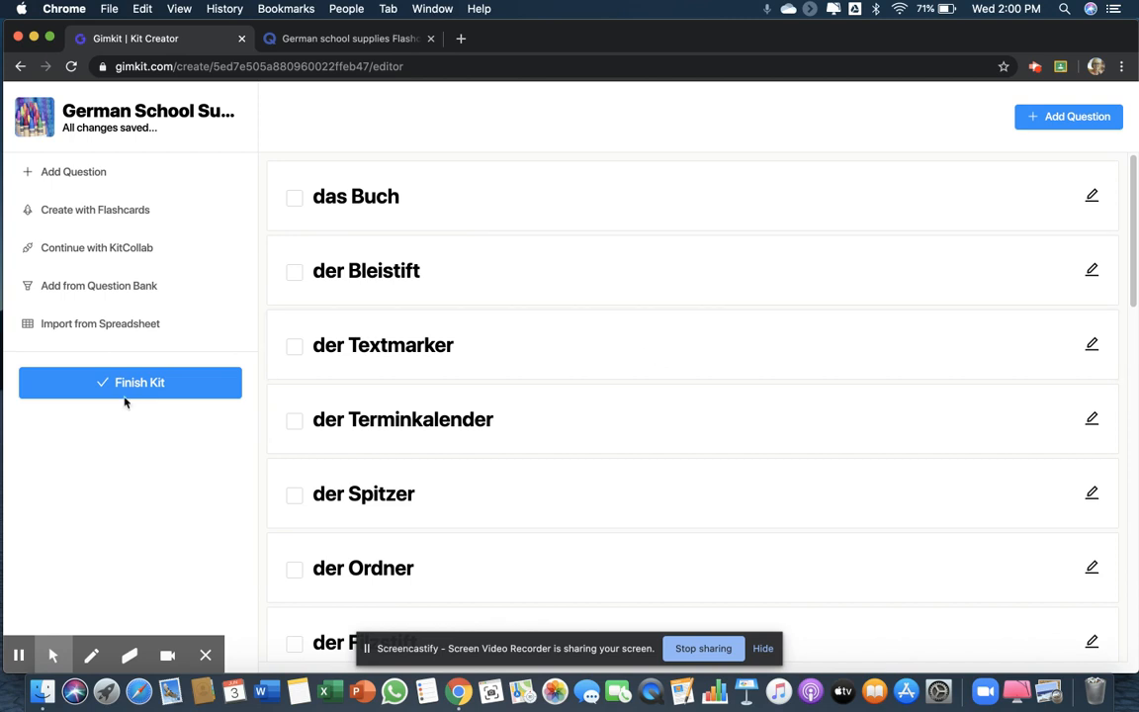
- Finish the kit and return to the Kits dashboard
left_click(130, 384)
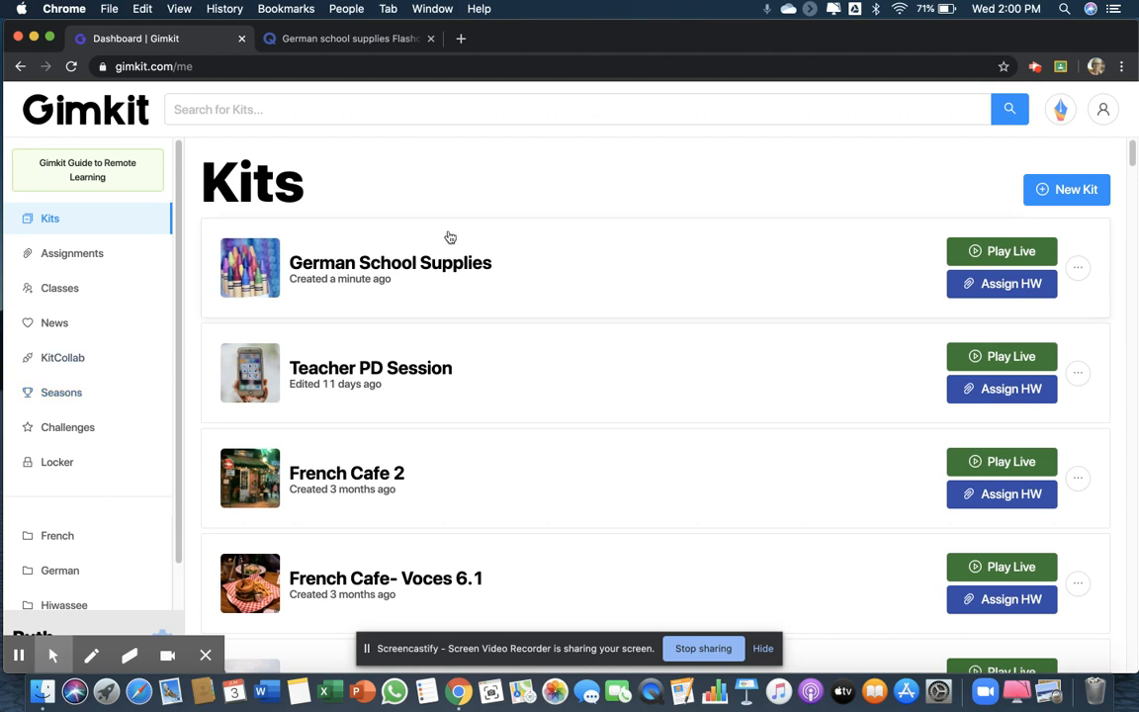
mouse_move(447, 287)
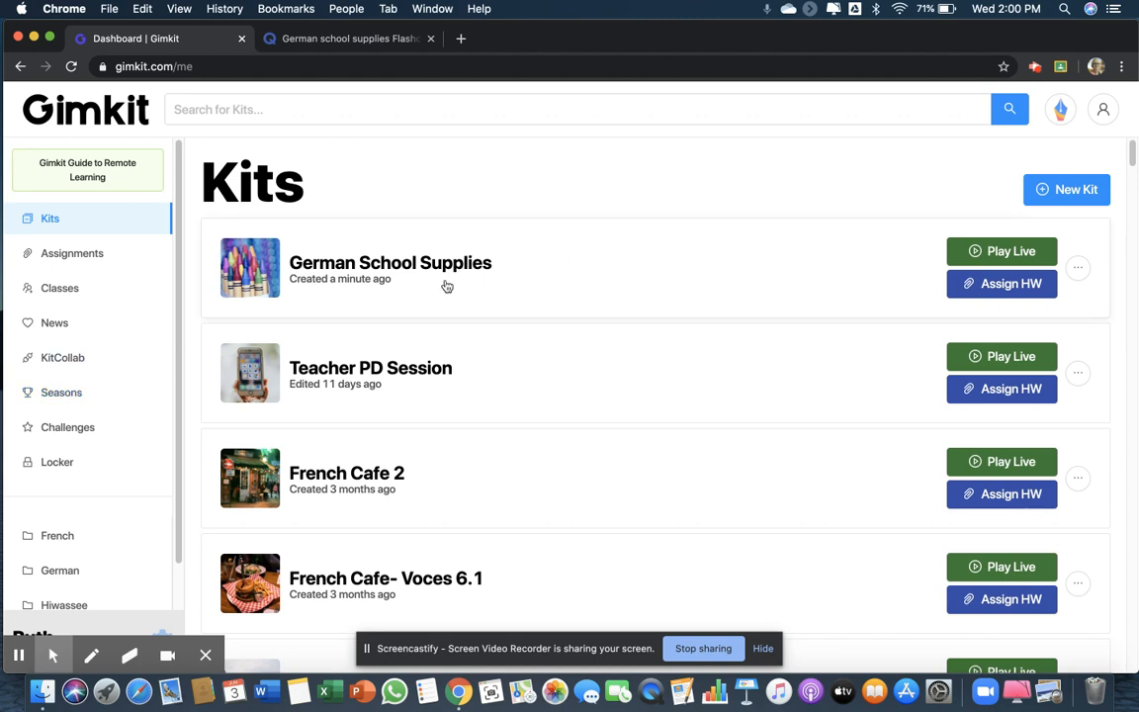
mouse_move(914, 241)
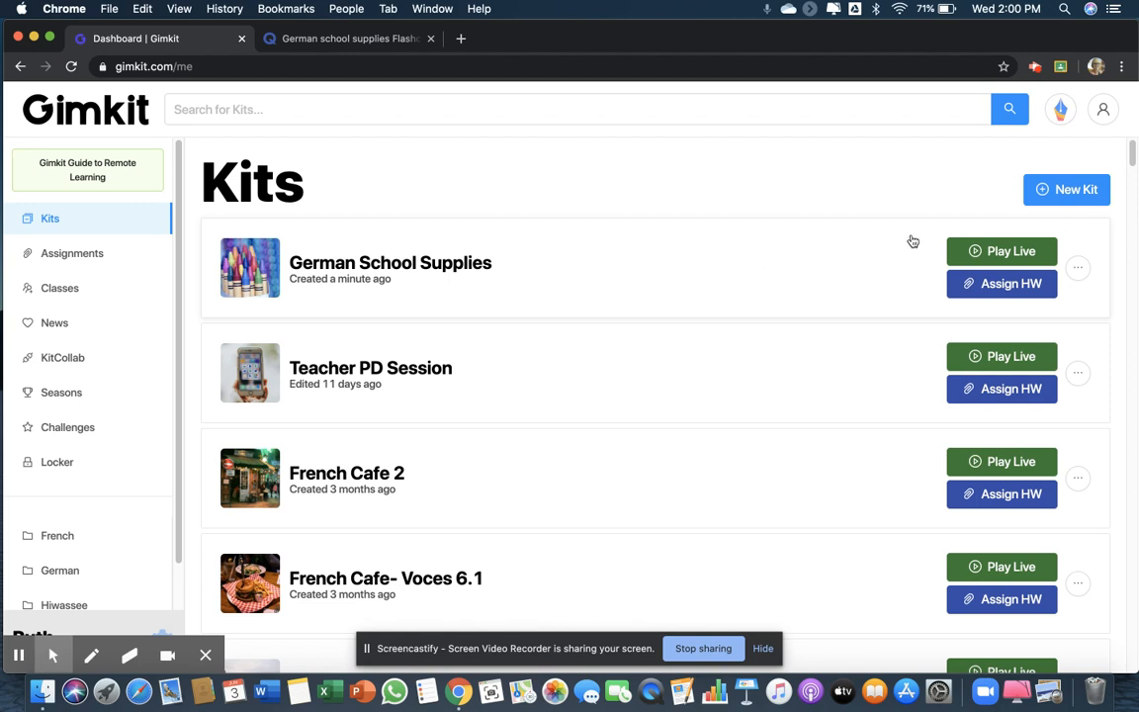
mouse_move(1011, 251)
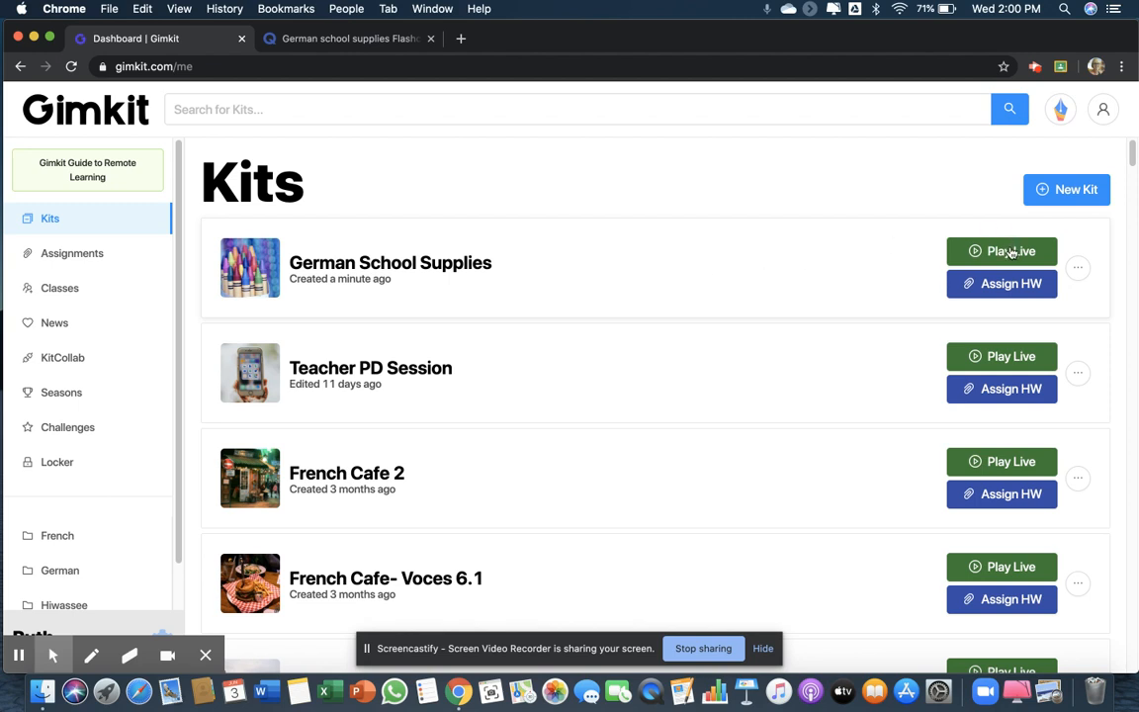
mouse_move(1012, 285)
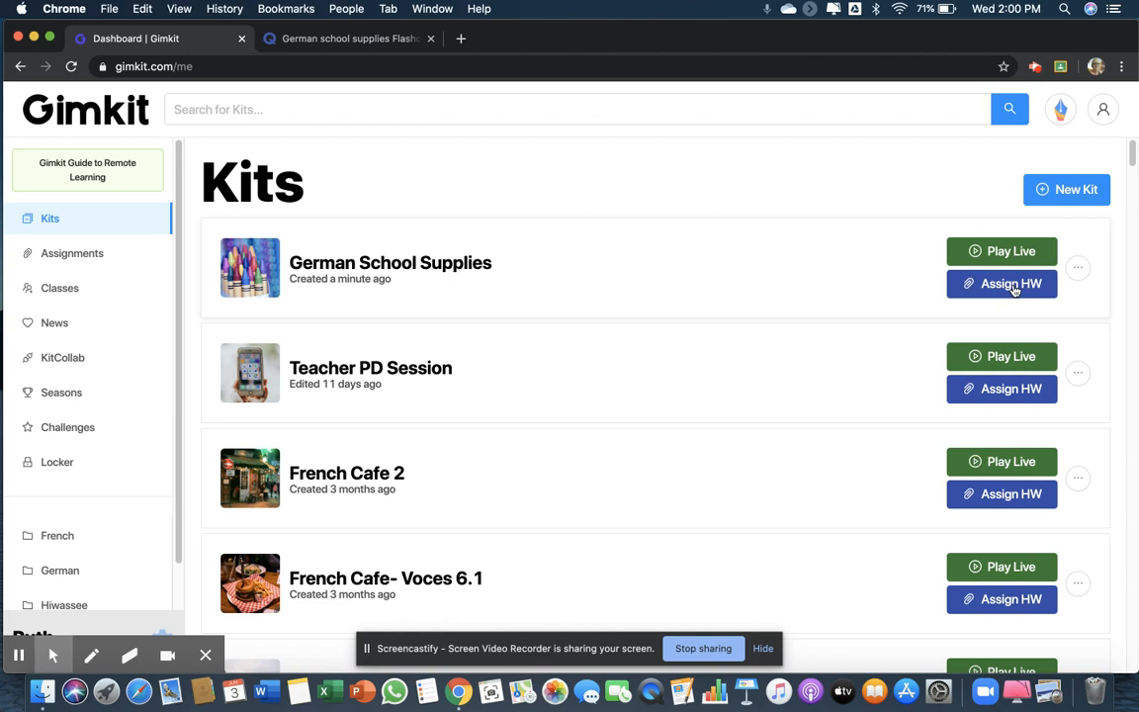
mouse_move(1010, 251)
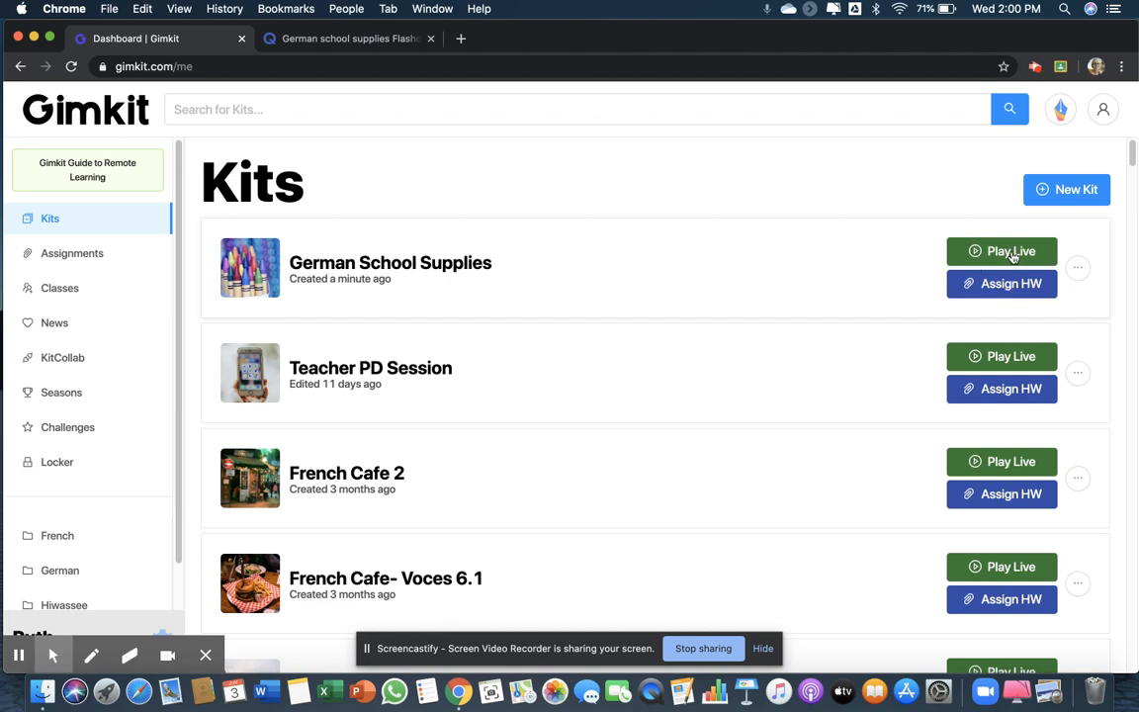
- Host the kit with Play Live and settle on Classic individual mode
left_click(1001, 251)
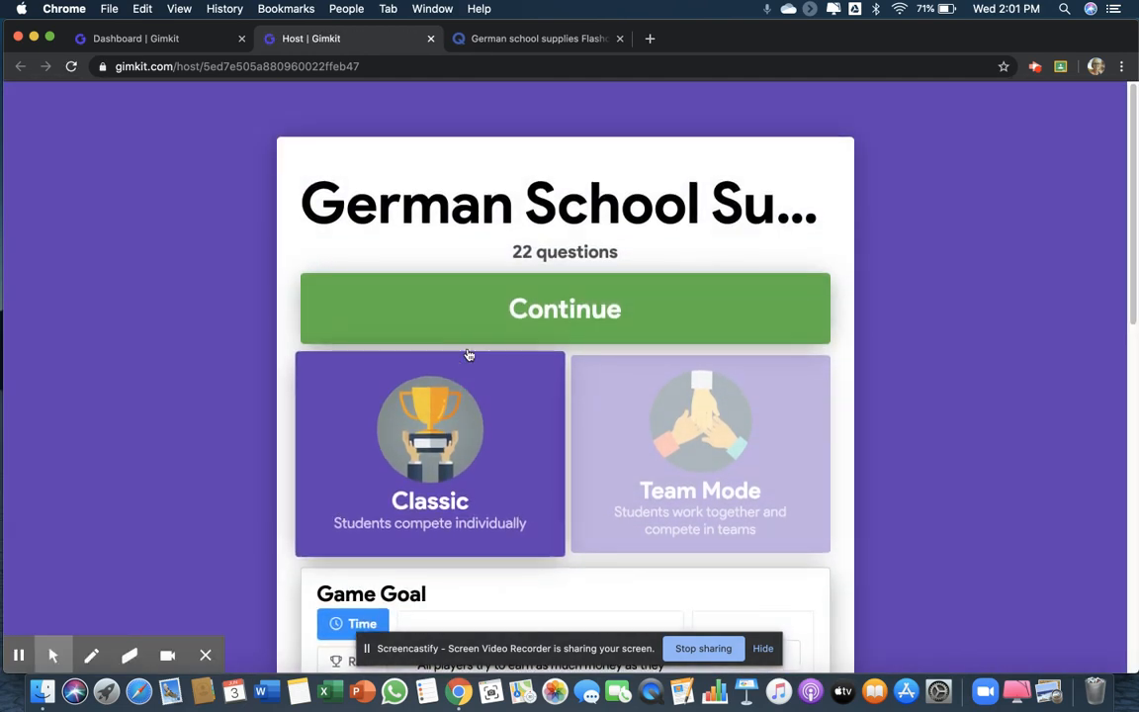
mouse_move(668, 273)
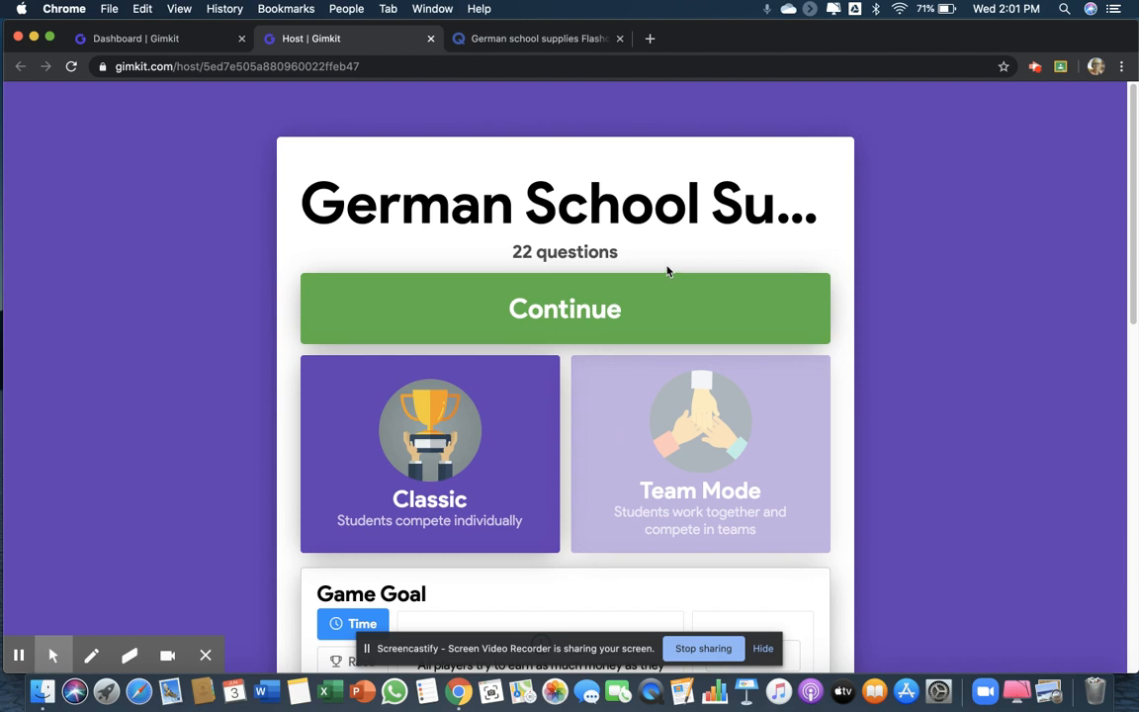
mouse_move(701, 319)
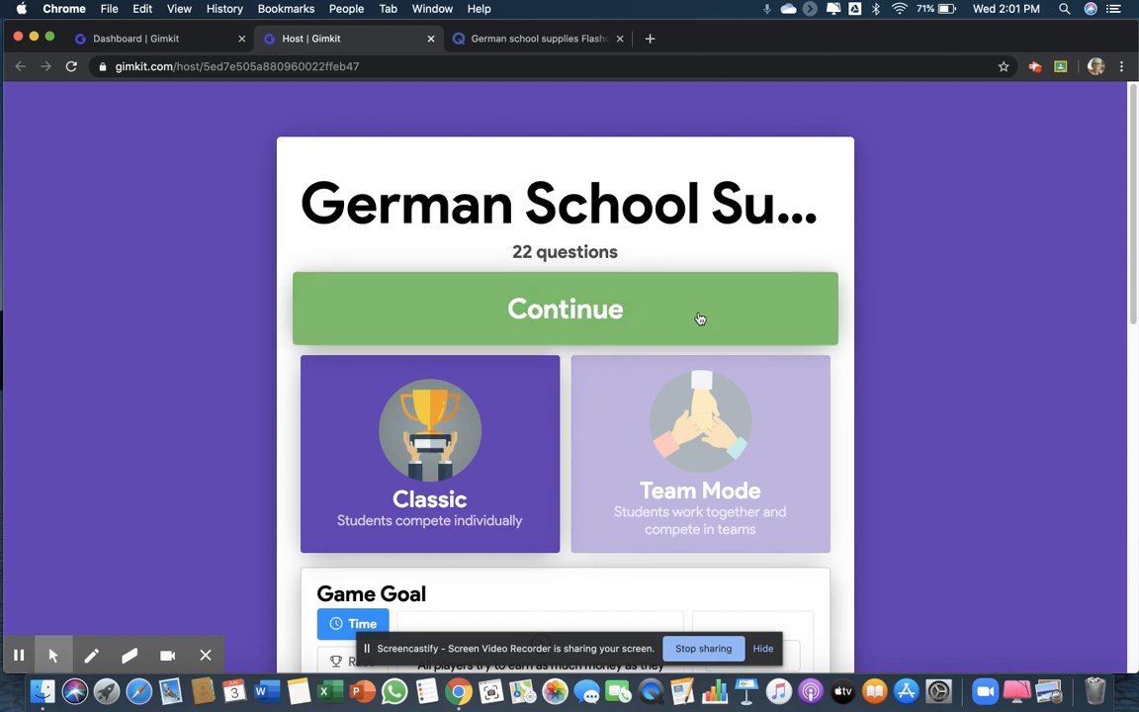
scroll("down", 3)
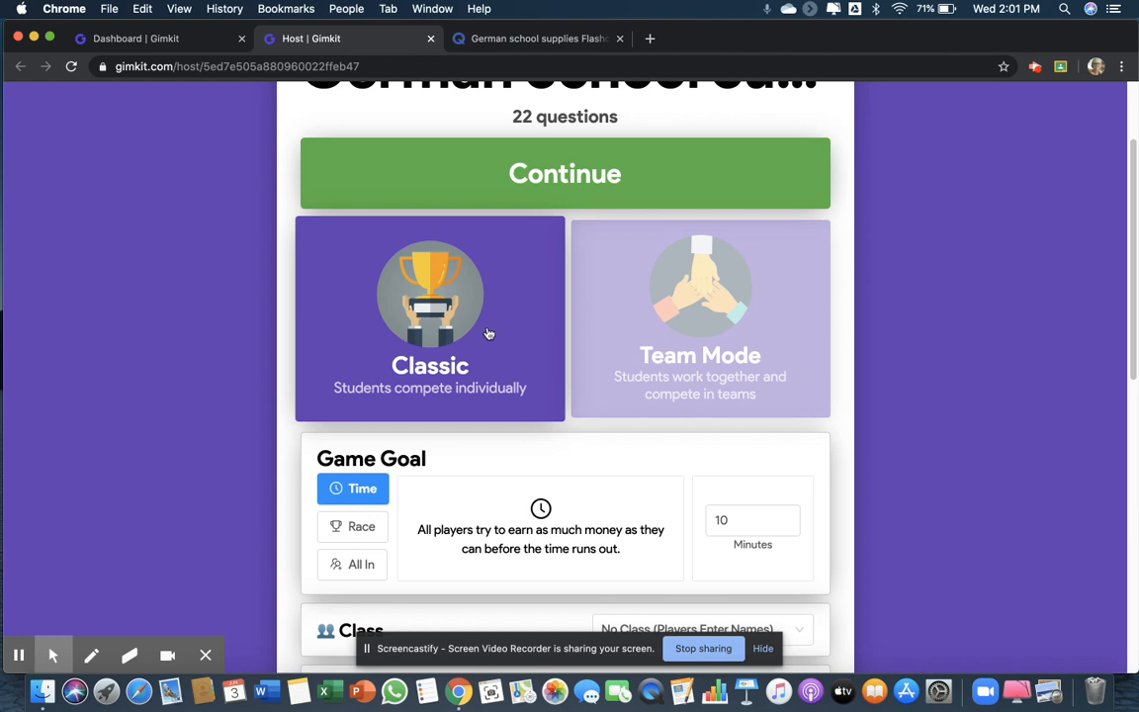
left_click(700, 317)
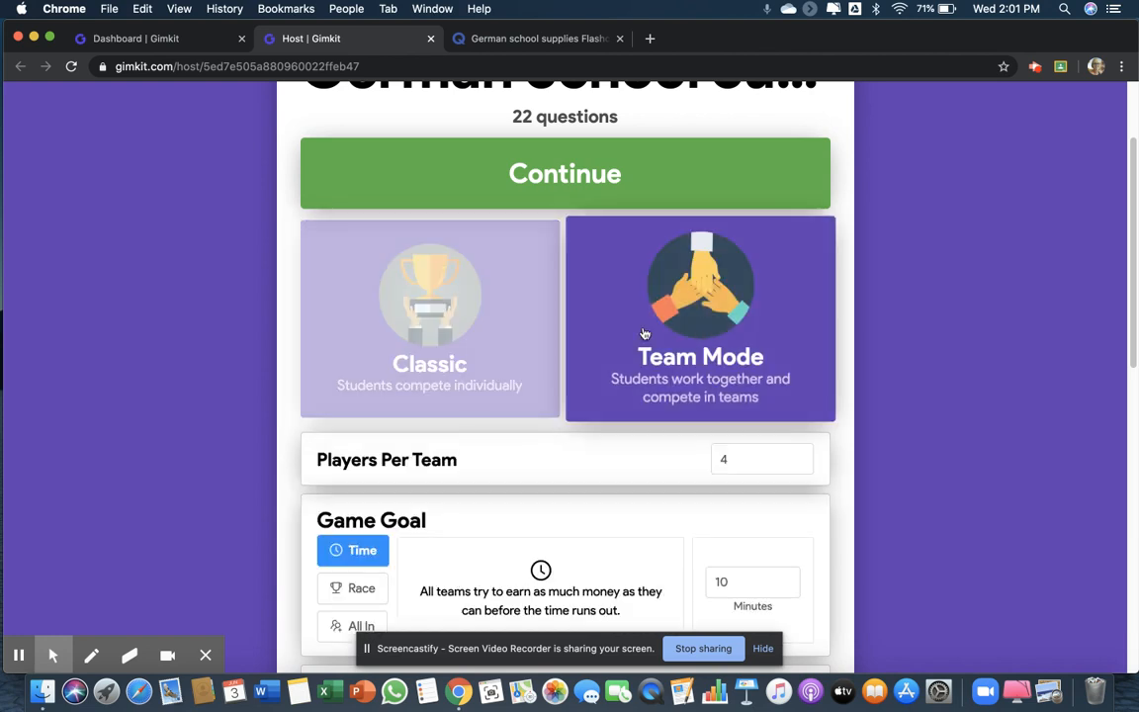
left_click(430, 317)
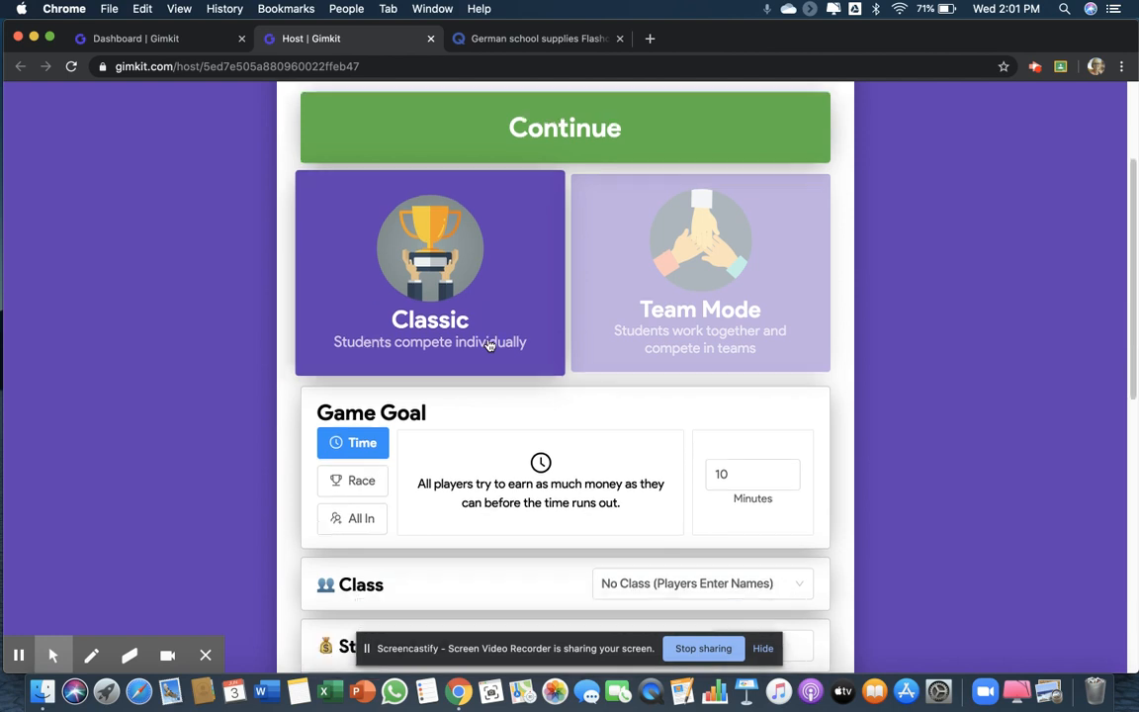
- Turn on Clean Powerups Only in the game options
scroll("down", 3)
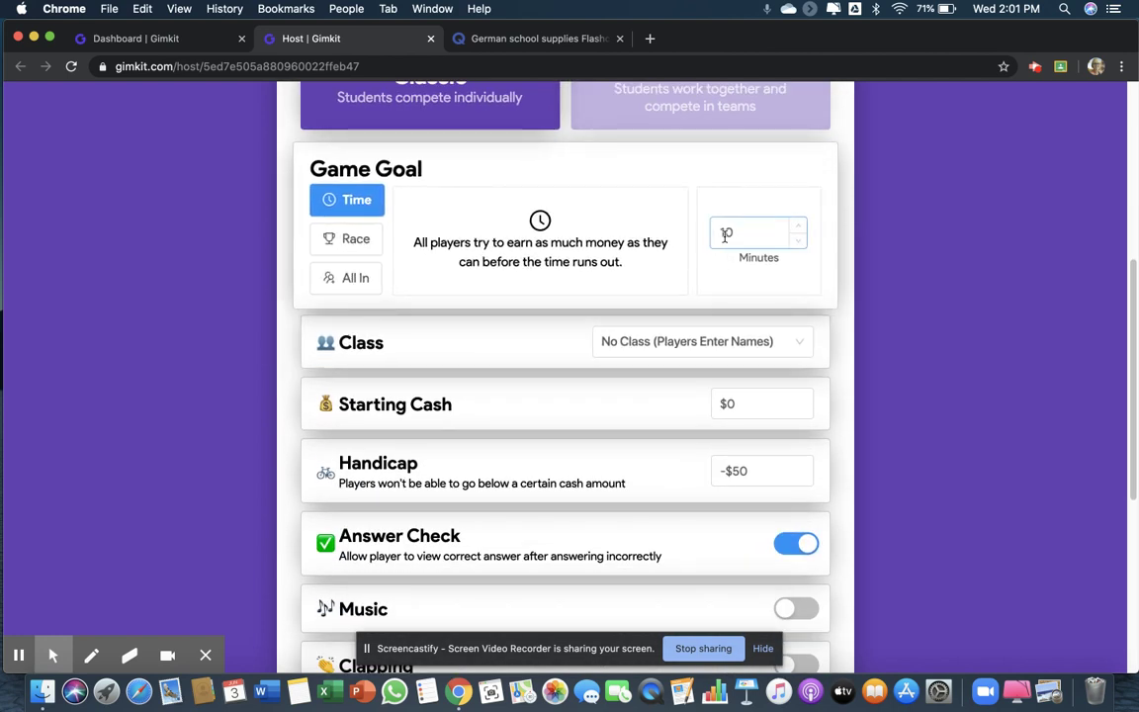
scroll("down", 3)
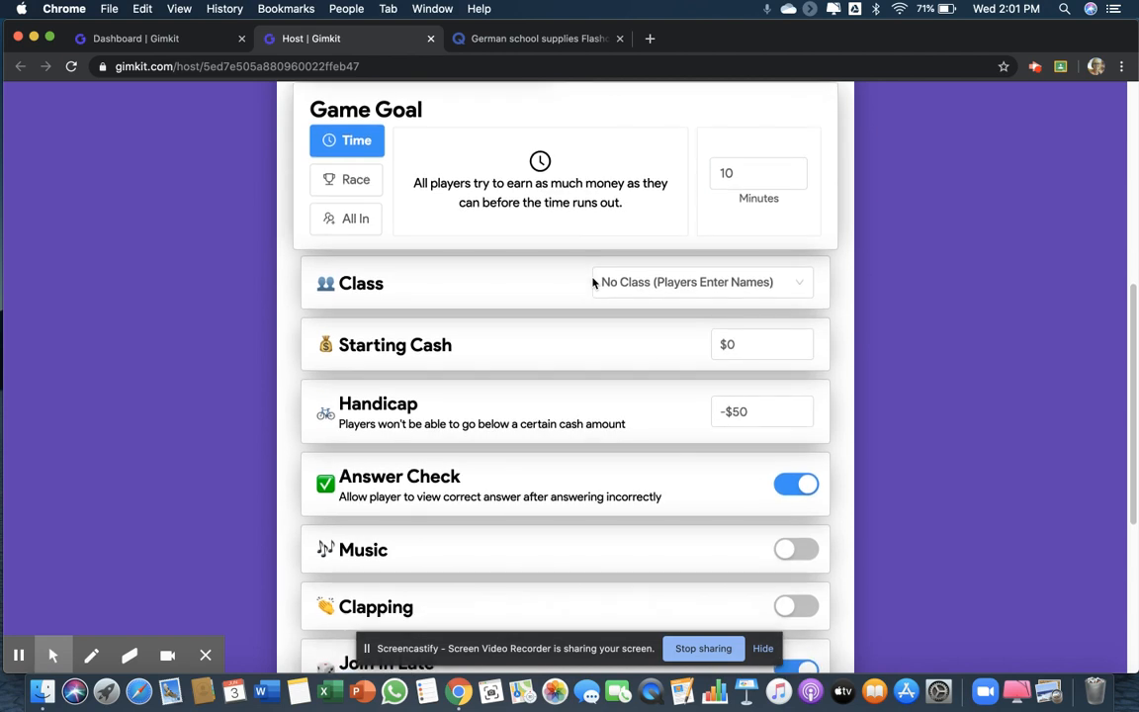
mouse_move(641, 217)
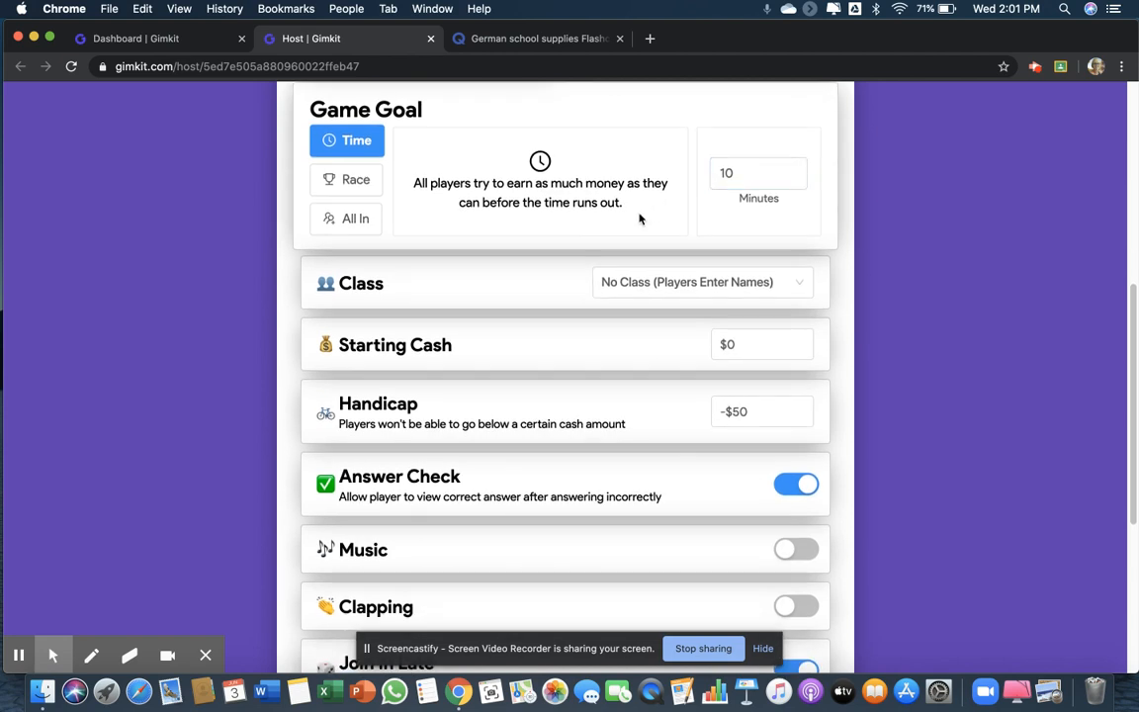
scroll("down", 3)
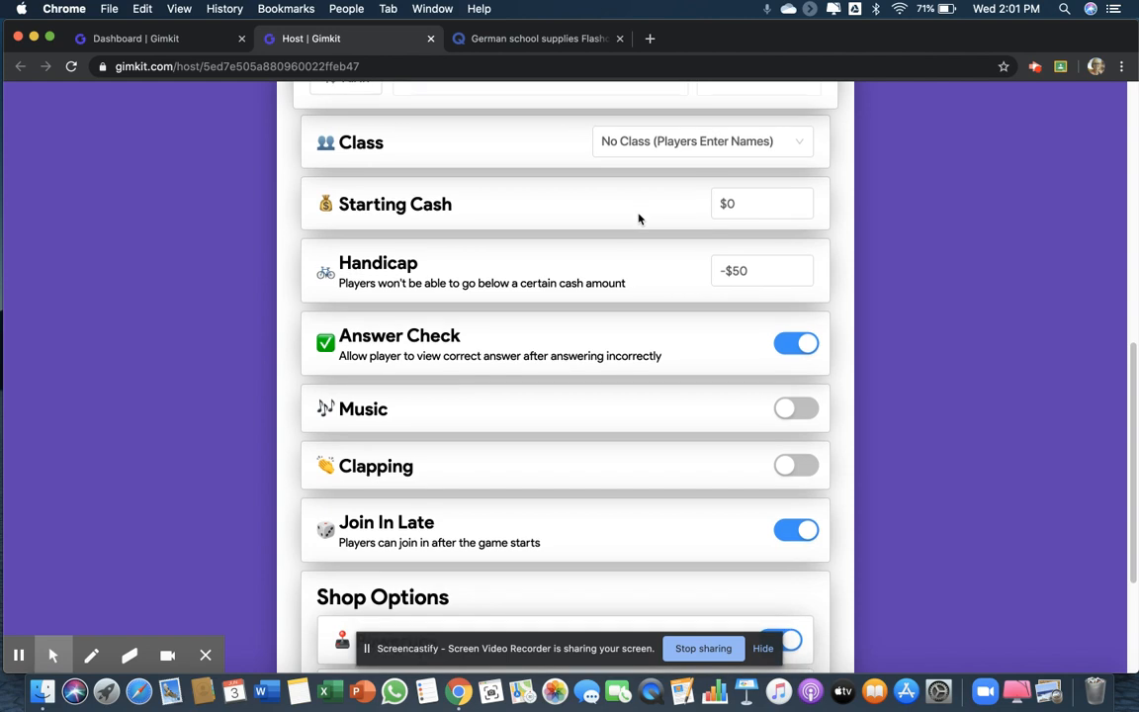
scroll("down", 3)
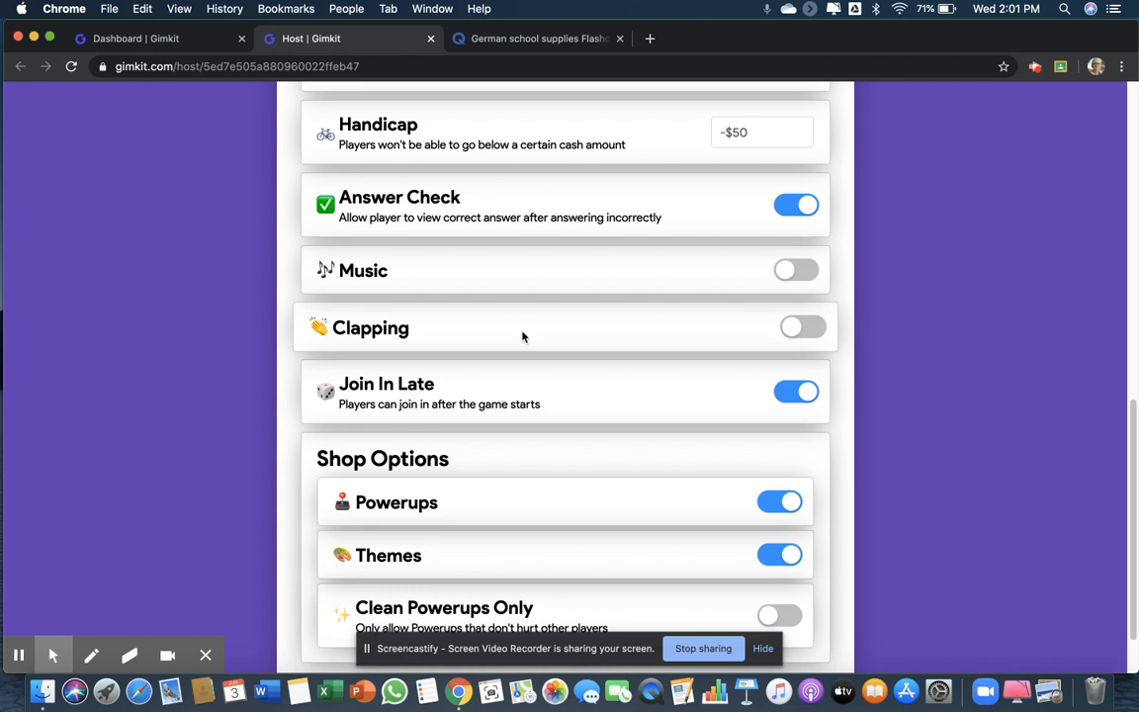
scroll("down", 3)
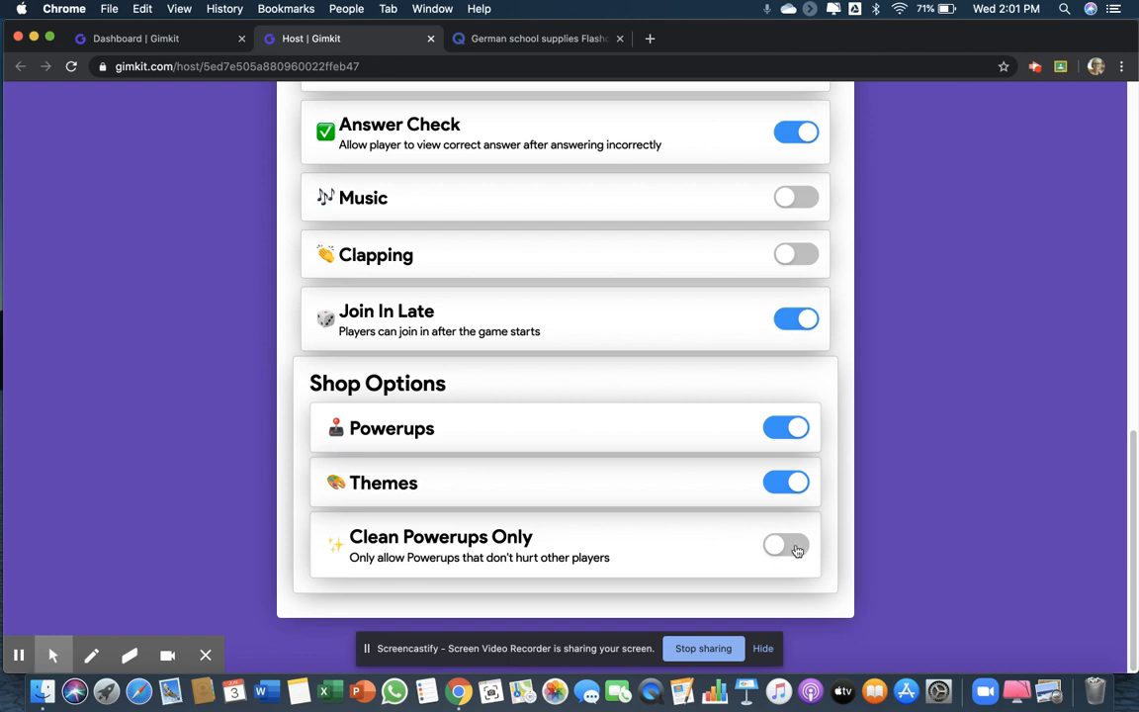
left_click(787, 546)
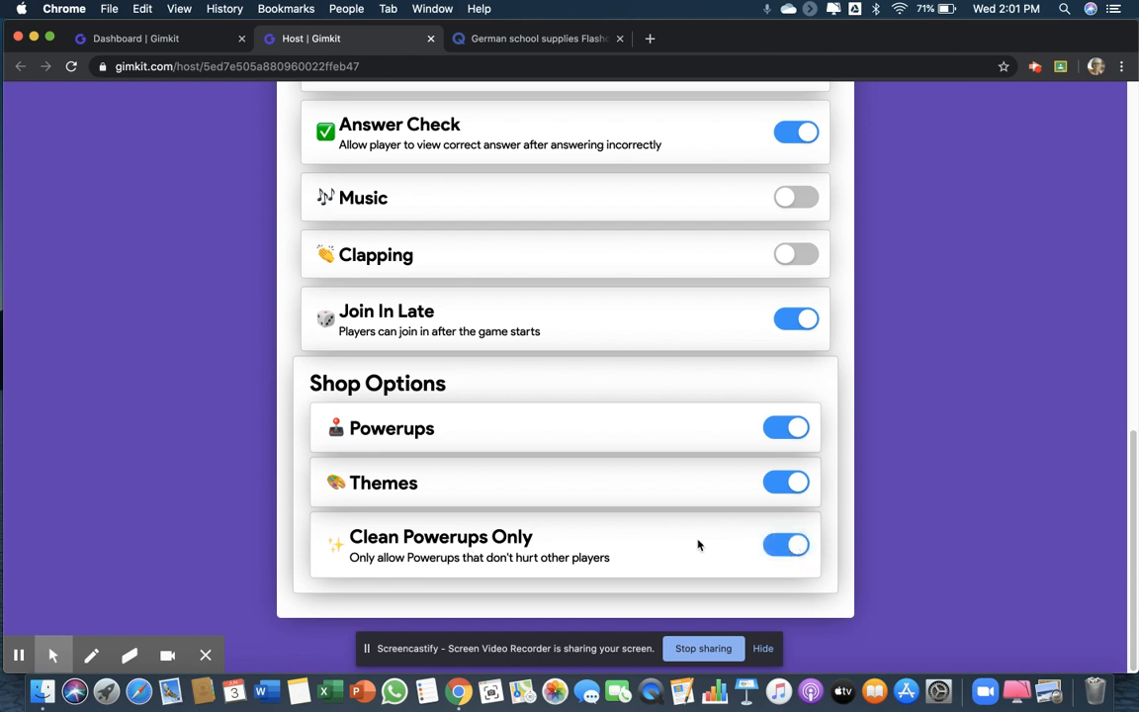
mouse_move(684, 530)
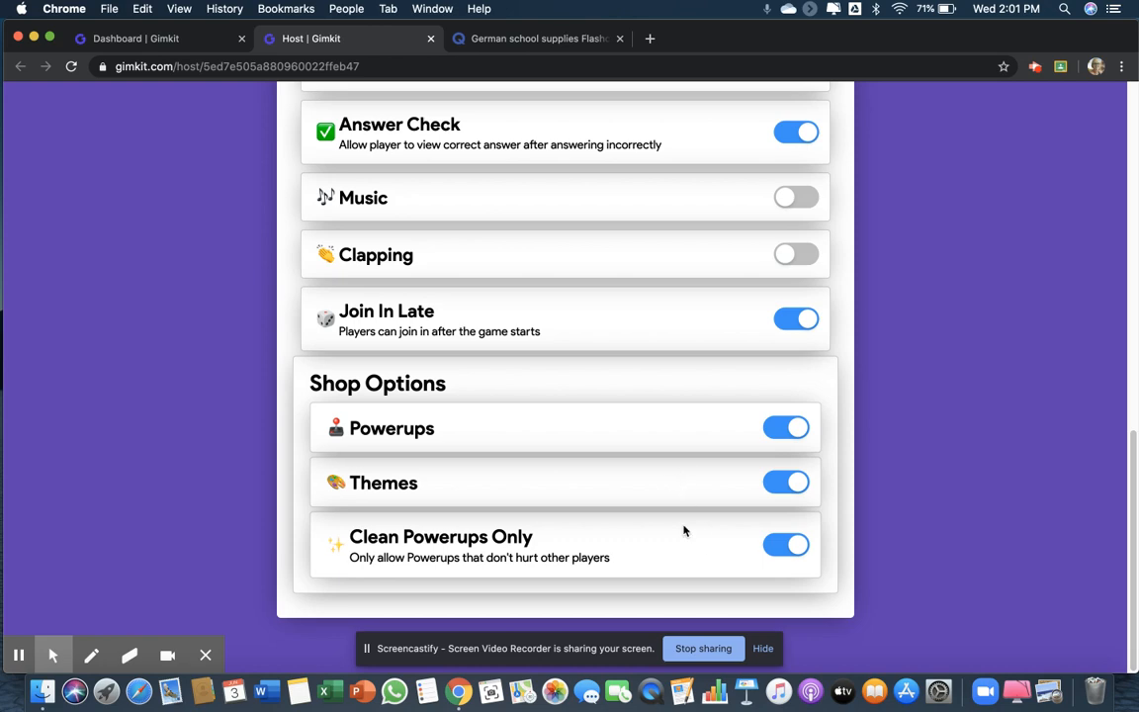
mouse_move(659, 427)
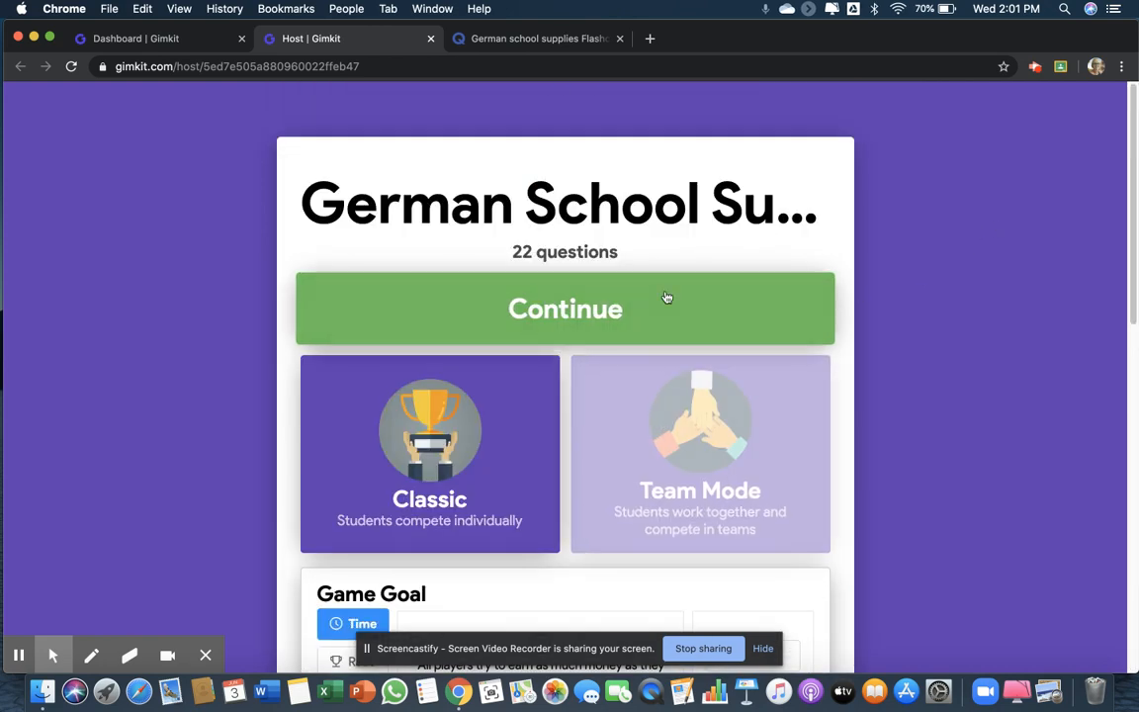
- Continue to the lobby showing join code 67884 with 0 players
left_click(566, 309)
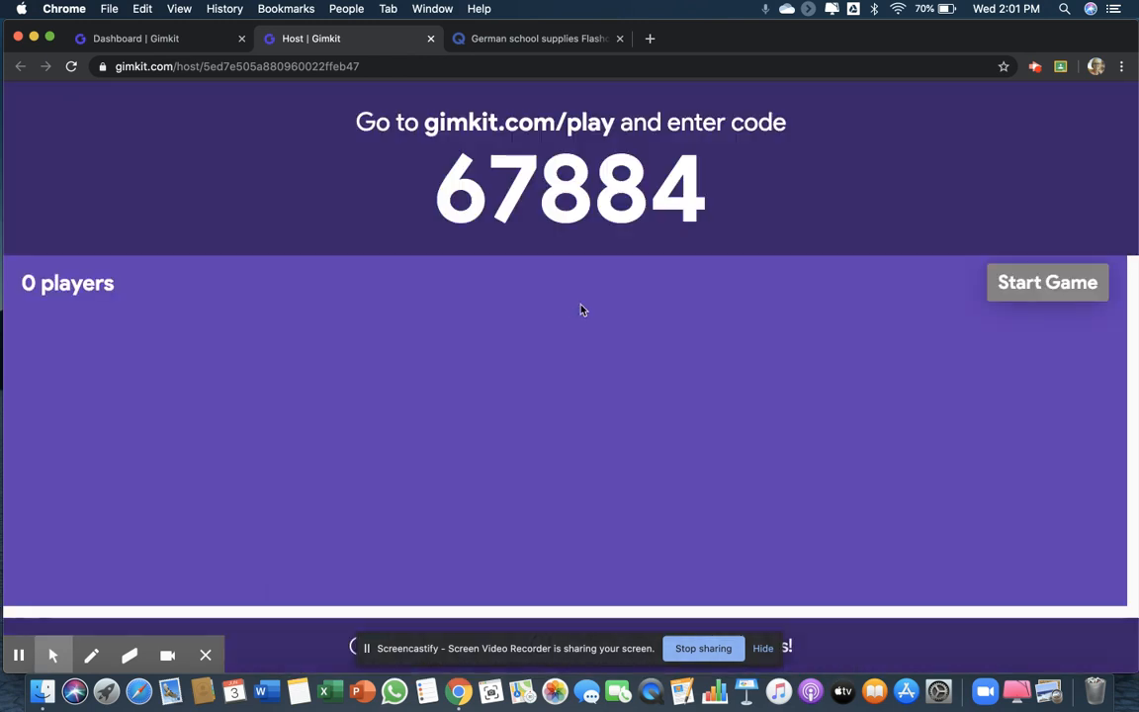
mouse_move(554, 344)
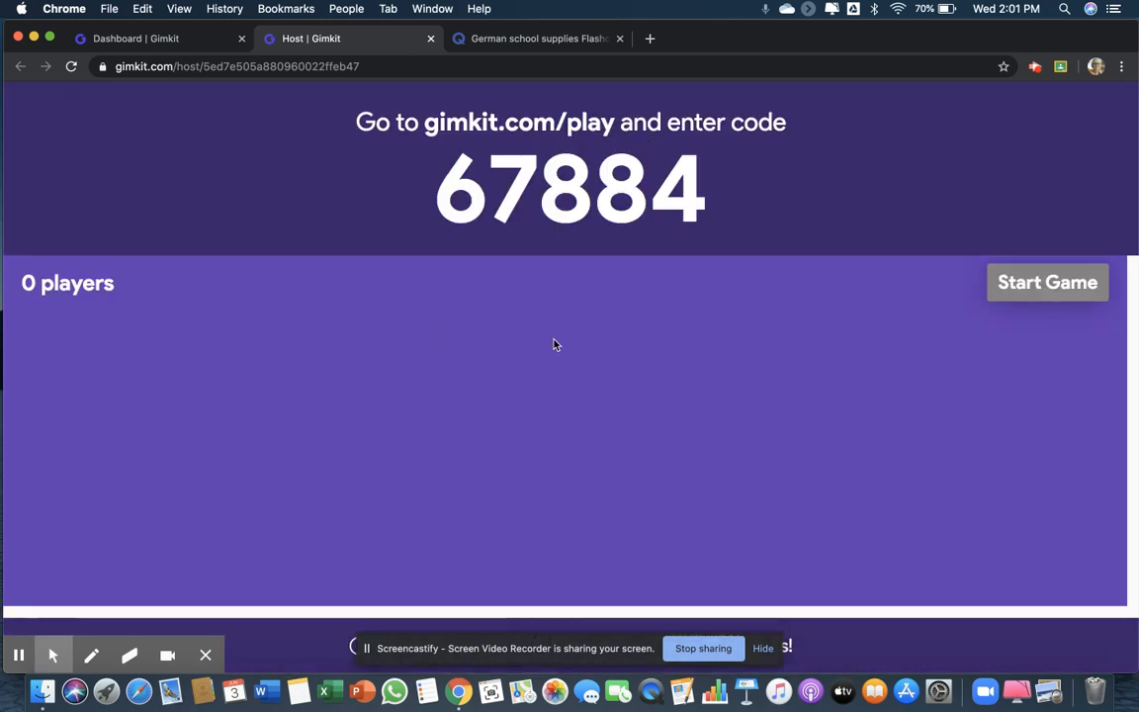
mouse_move(532, 195)
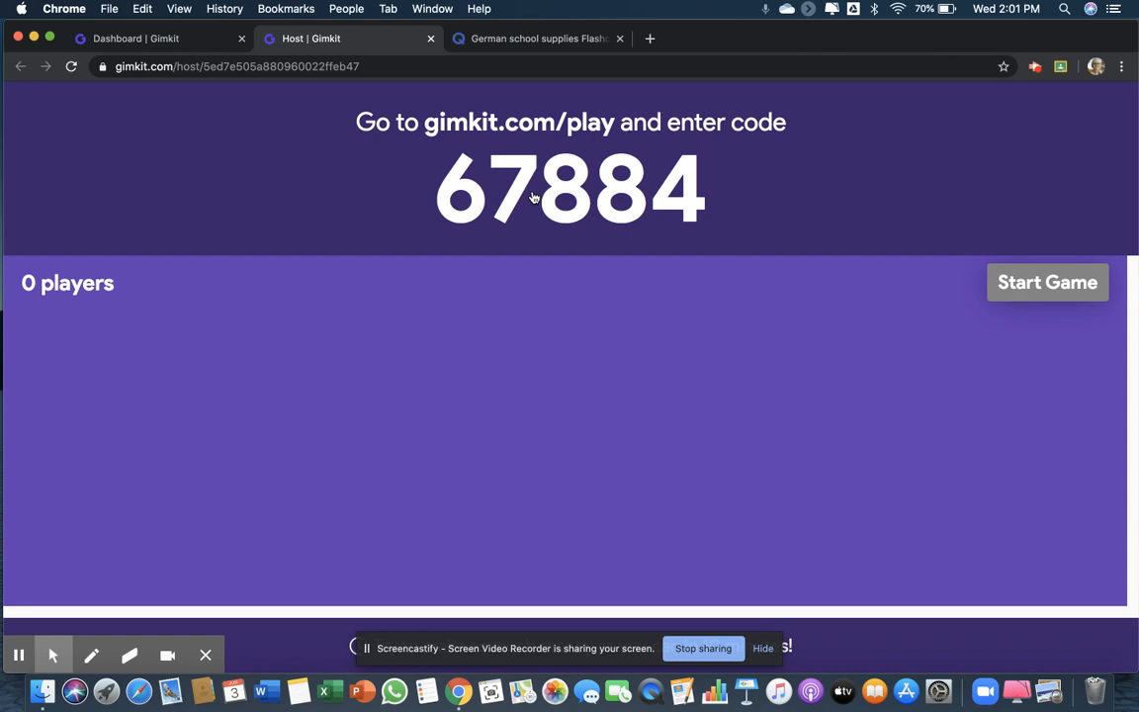
mouse_move(910, 178)
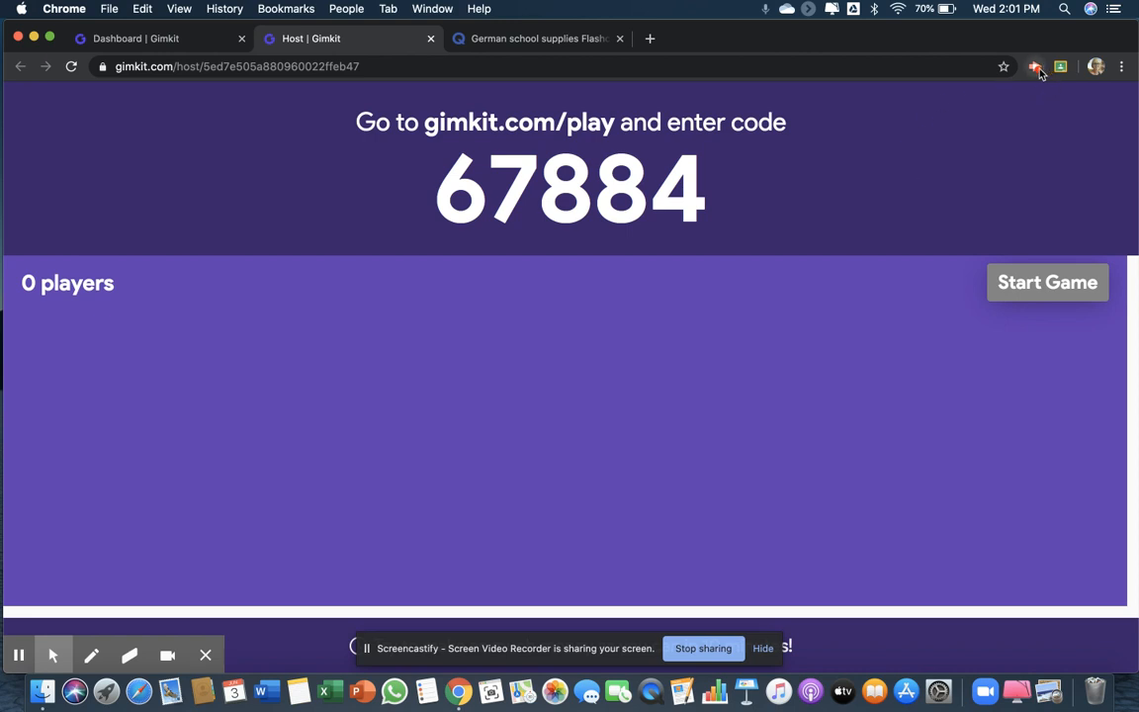
left_click(1036, 67)
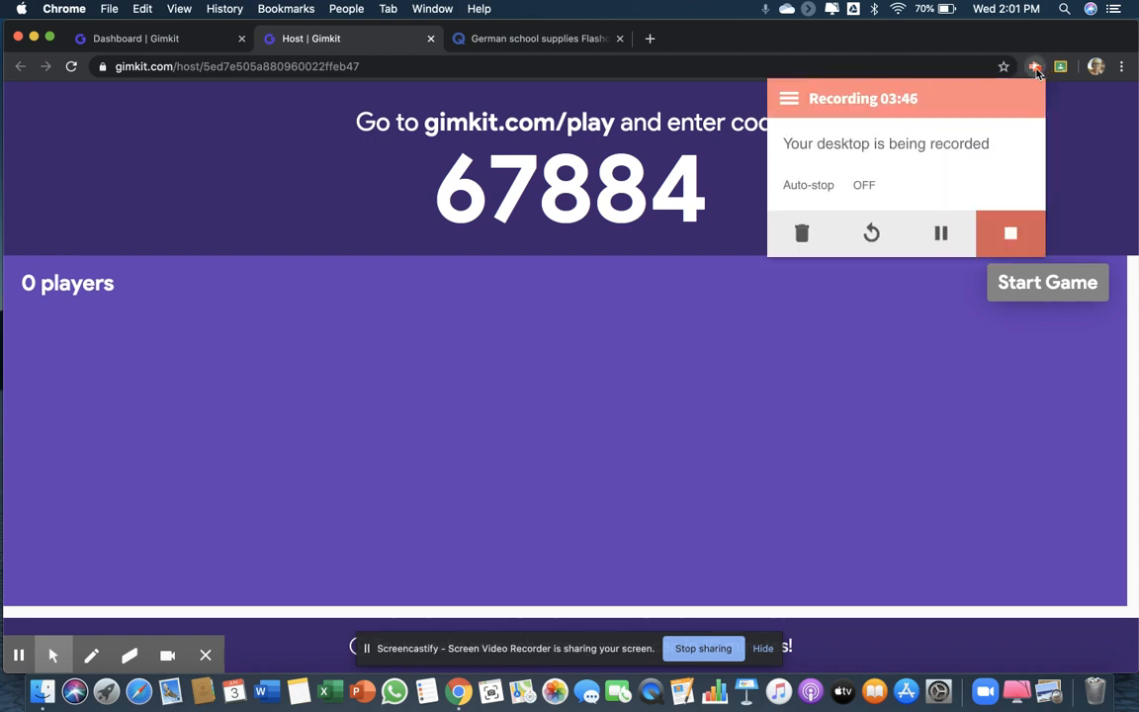